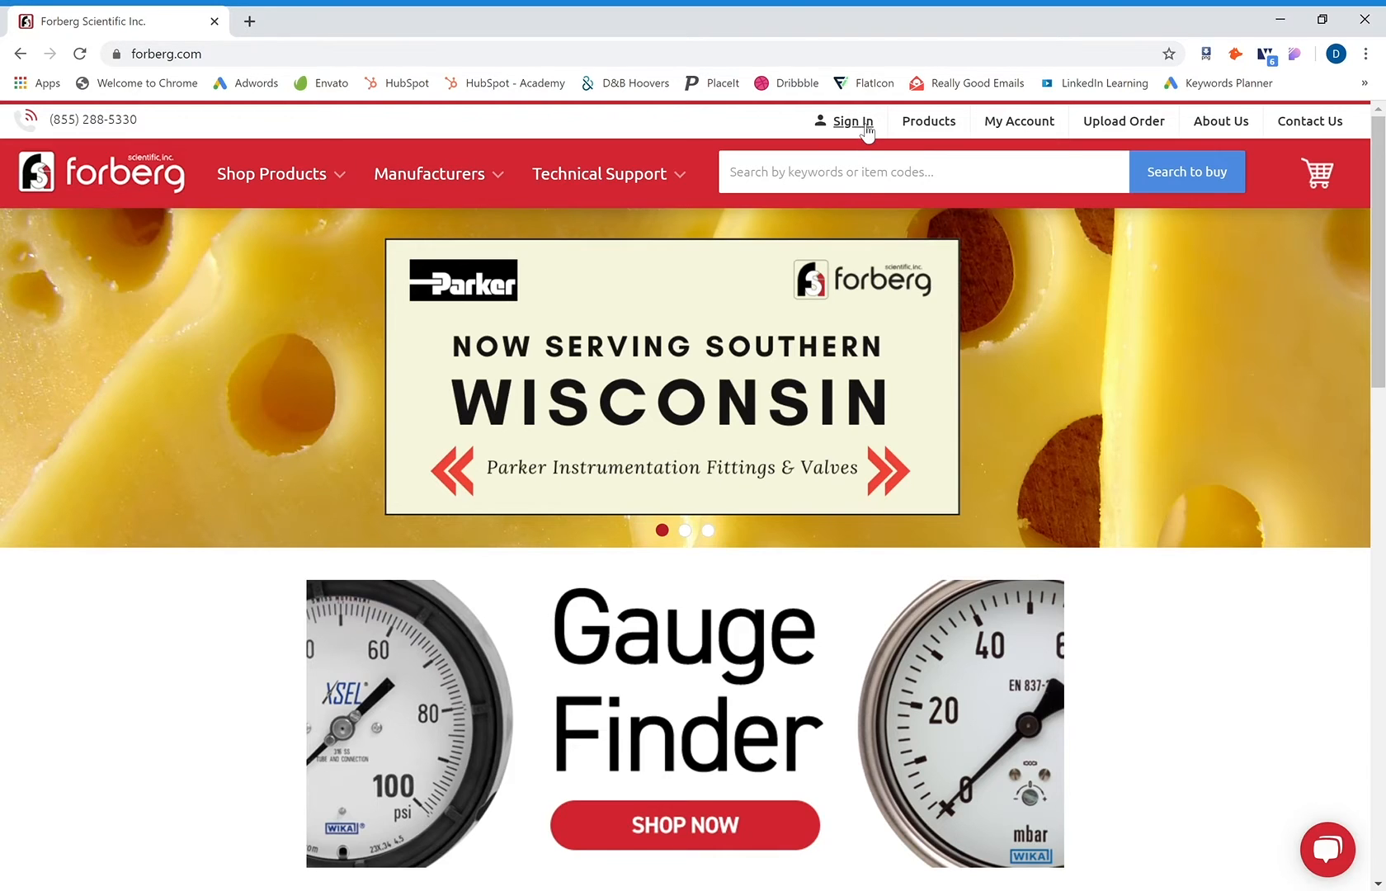
- Log in to the Forberg customer account through the Sign In page
{"action": "left_click", "coordinate": [850, 122]}
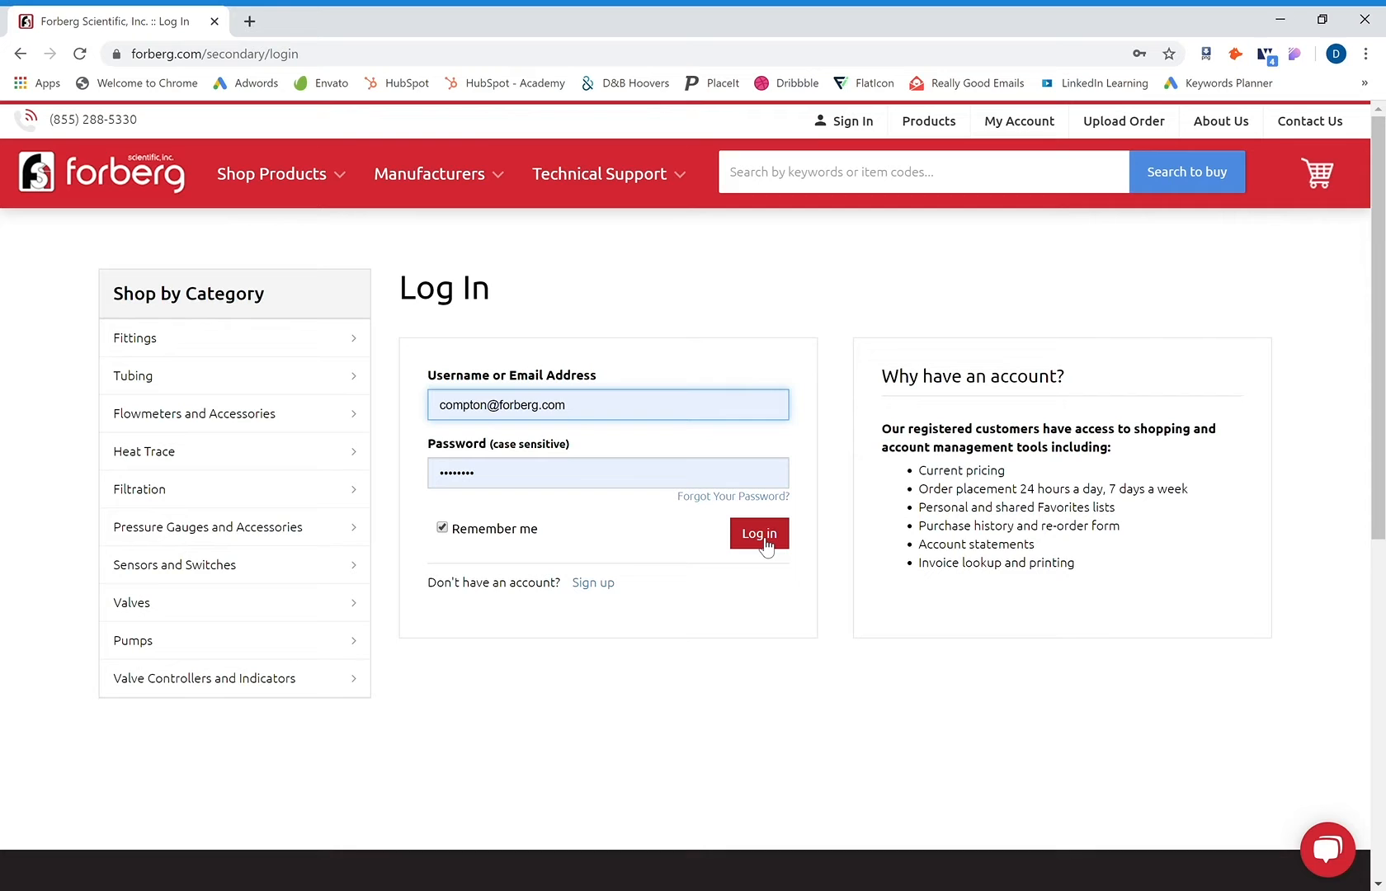
{"action": "left_click", "coordinate": [757, 533]}
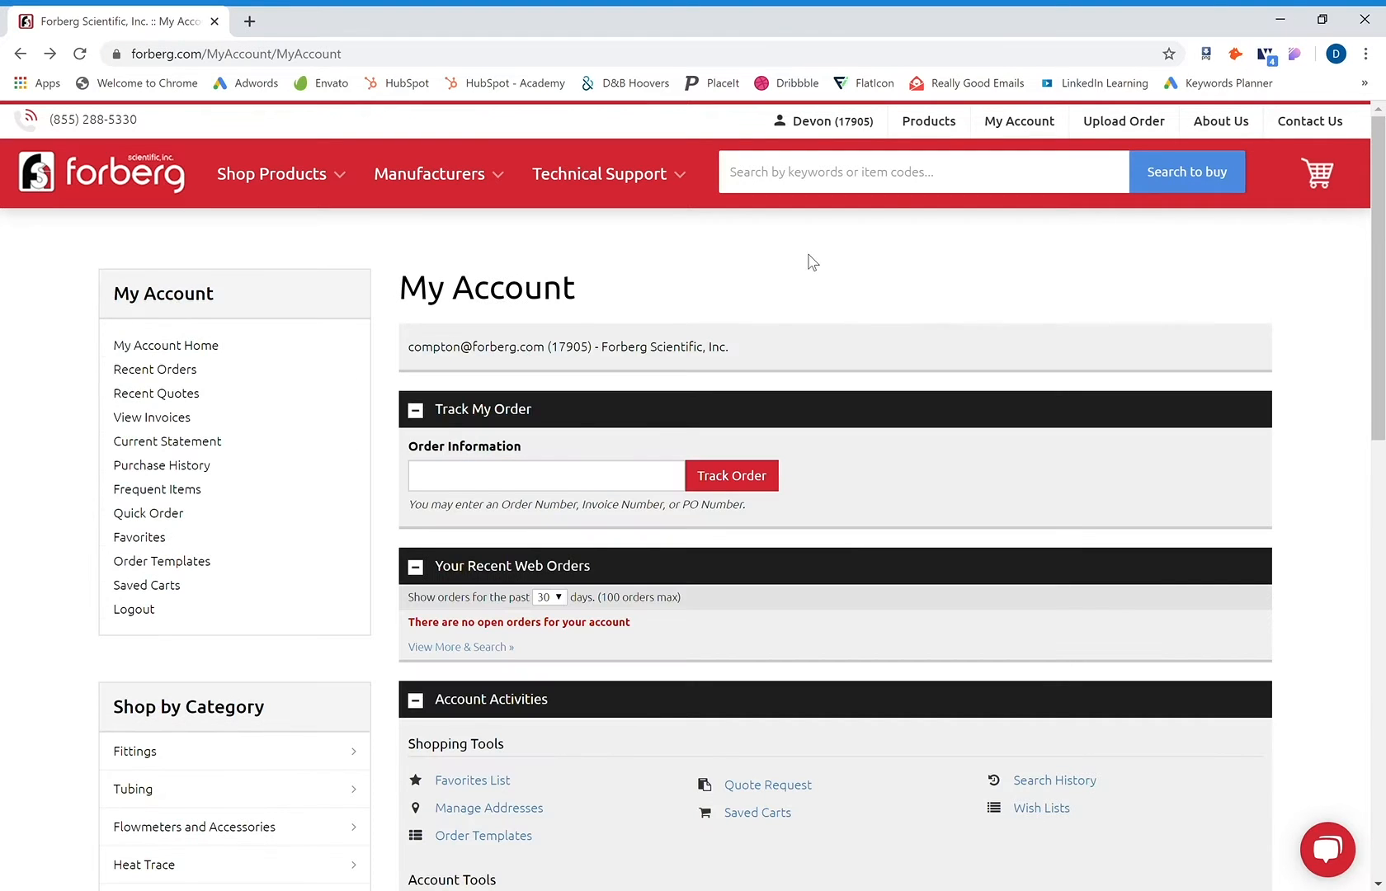
{"action": "mouse_move", "coordinate": [949, 189]}
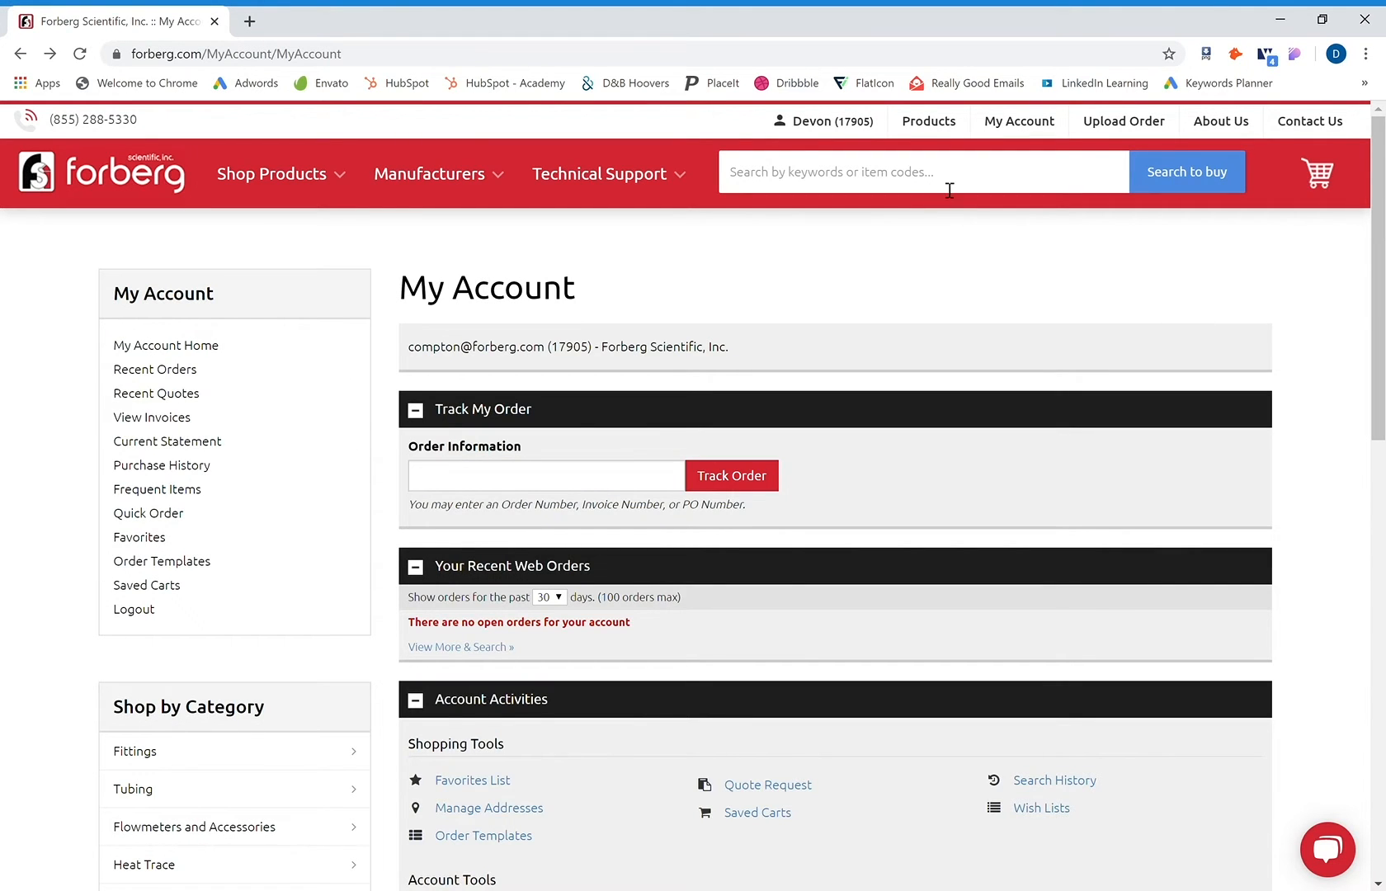
- Add the first pressure gauge, part 9851704, to a new quote at quantity 1
{"action": "left_click", "coordinate": [928, 121]}
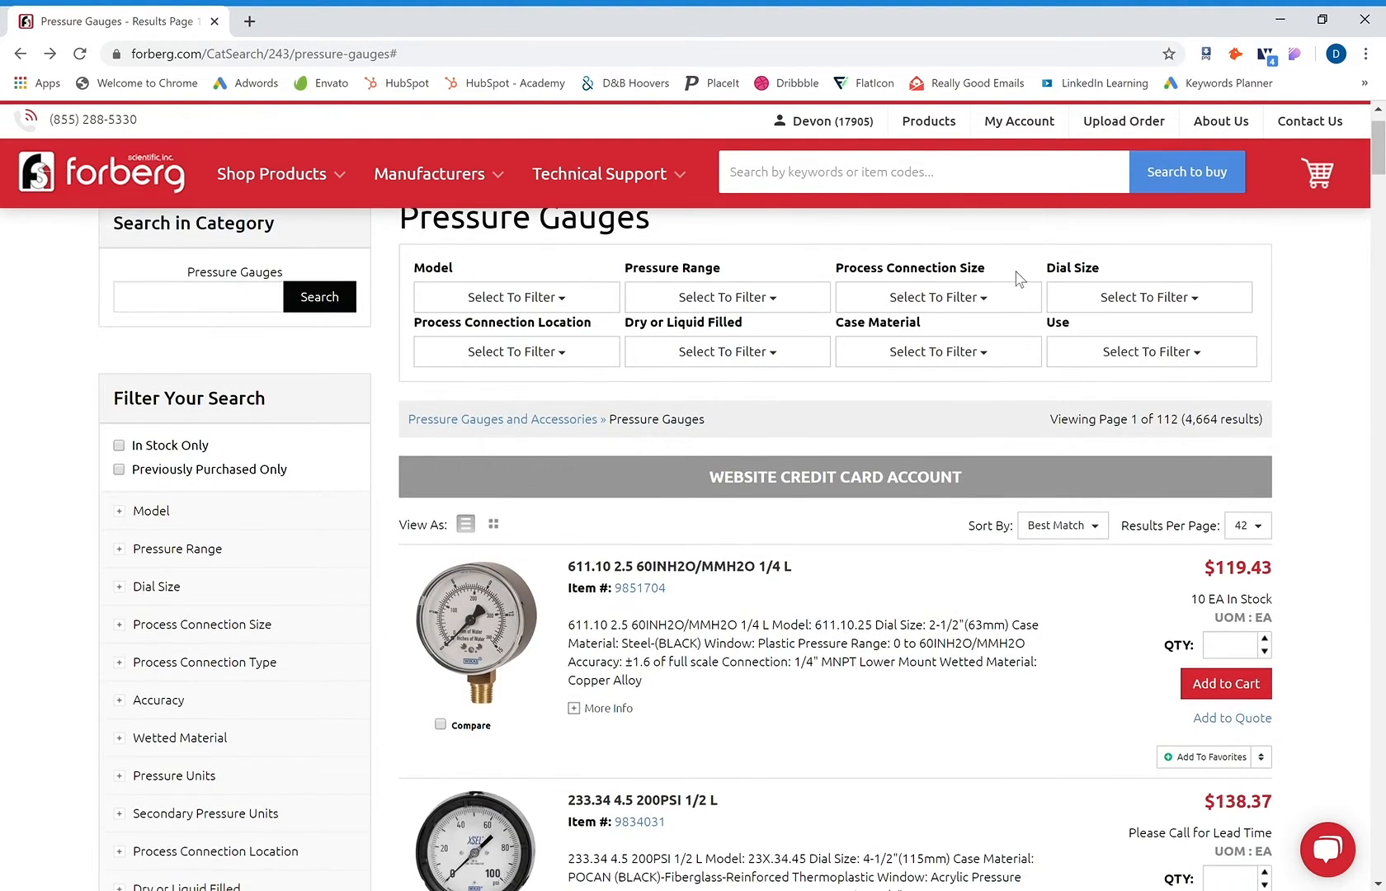
{"action": "mouse_move", "coordinate": [1229, 717]}
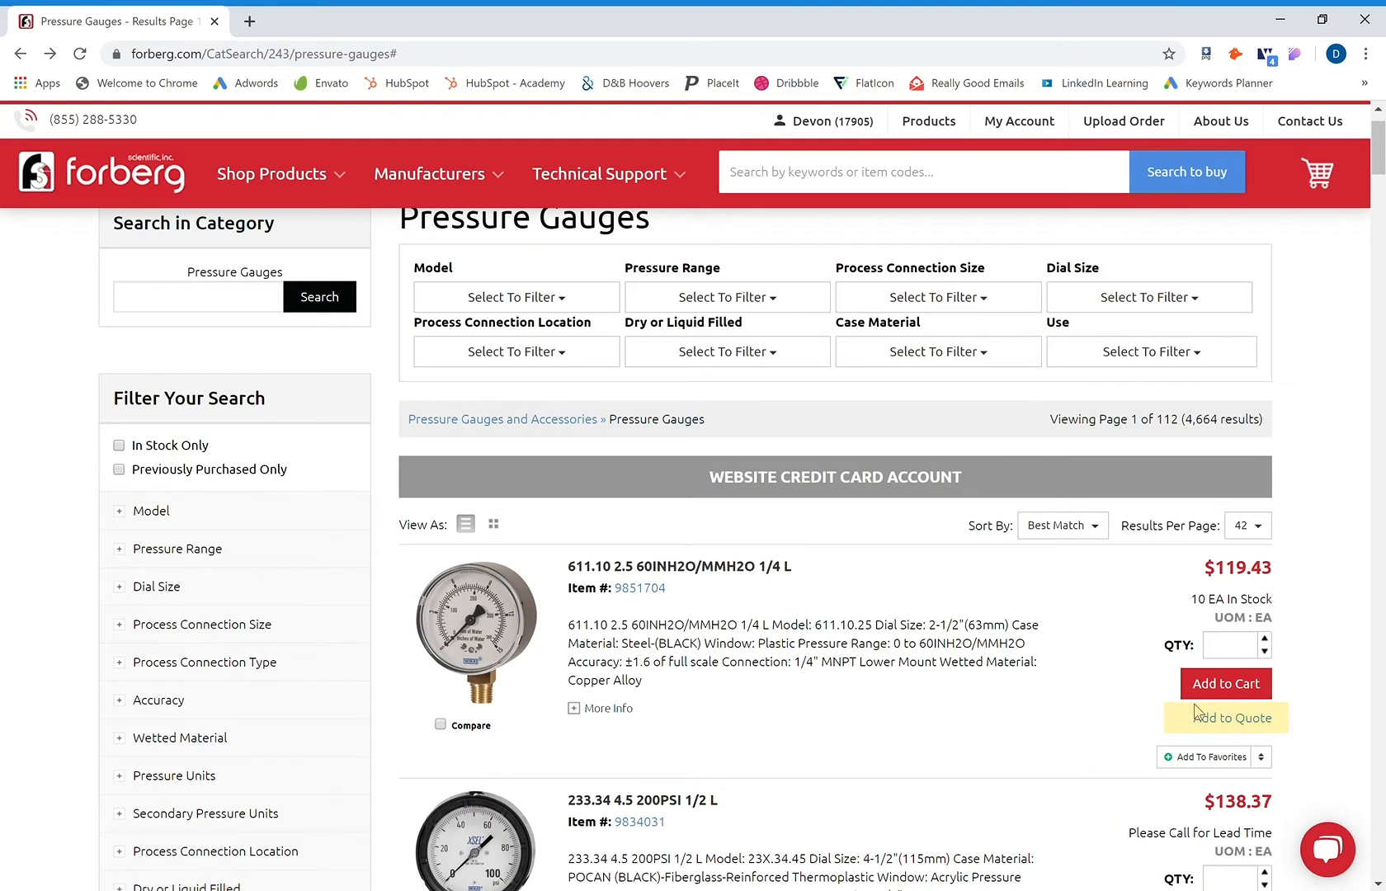
{"action": "left_click", "coordinate": [1231, 717]}
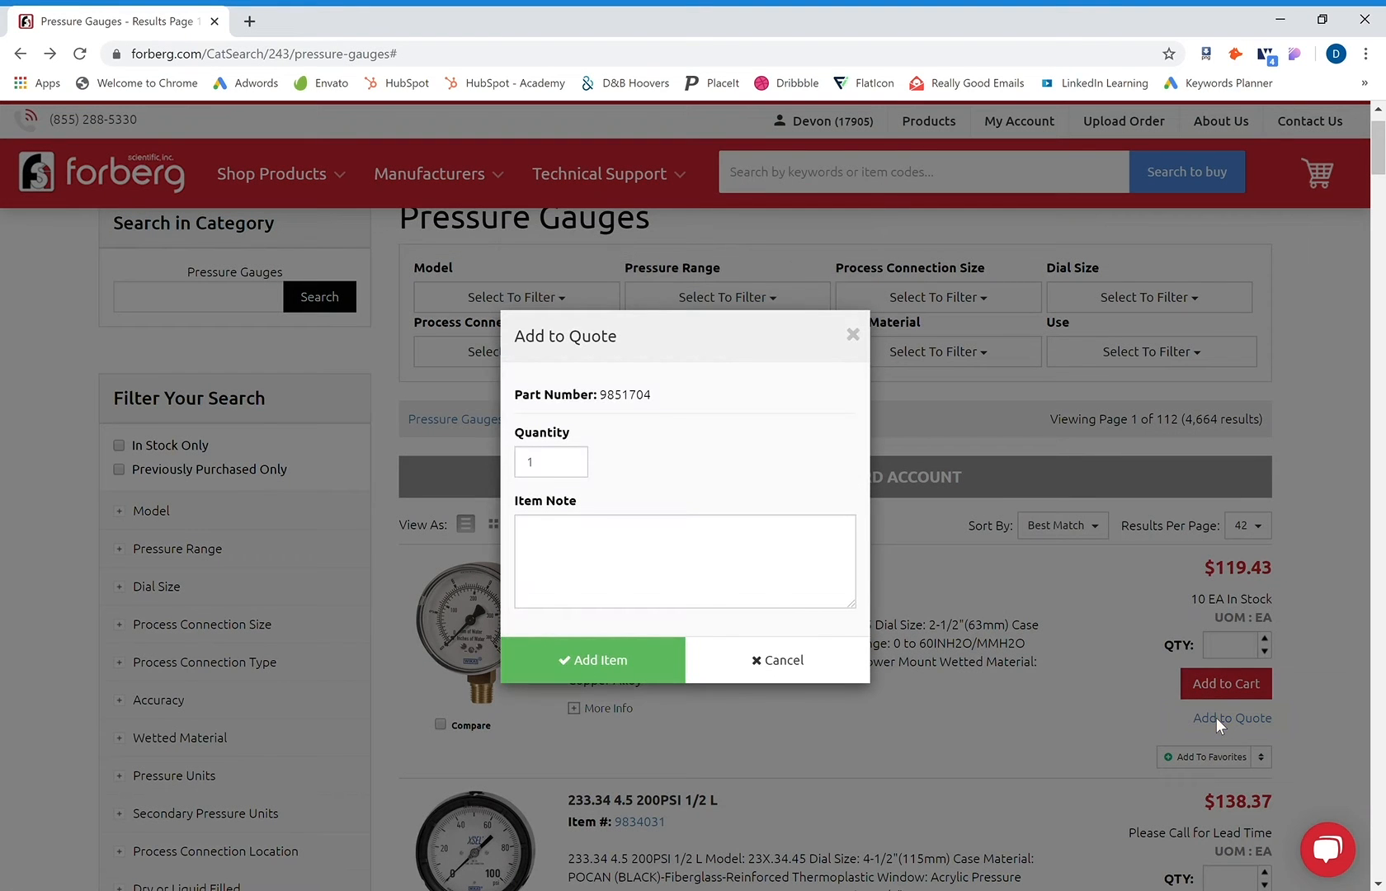
{"action": "mouse_move", "coordinate": [663, 472]}
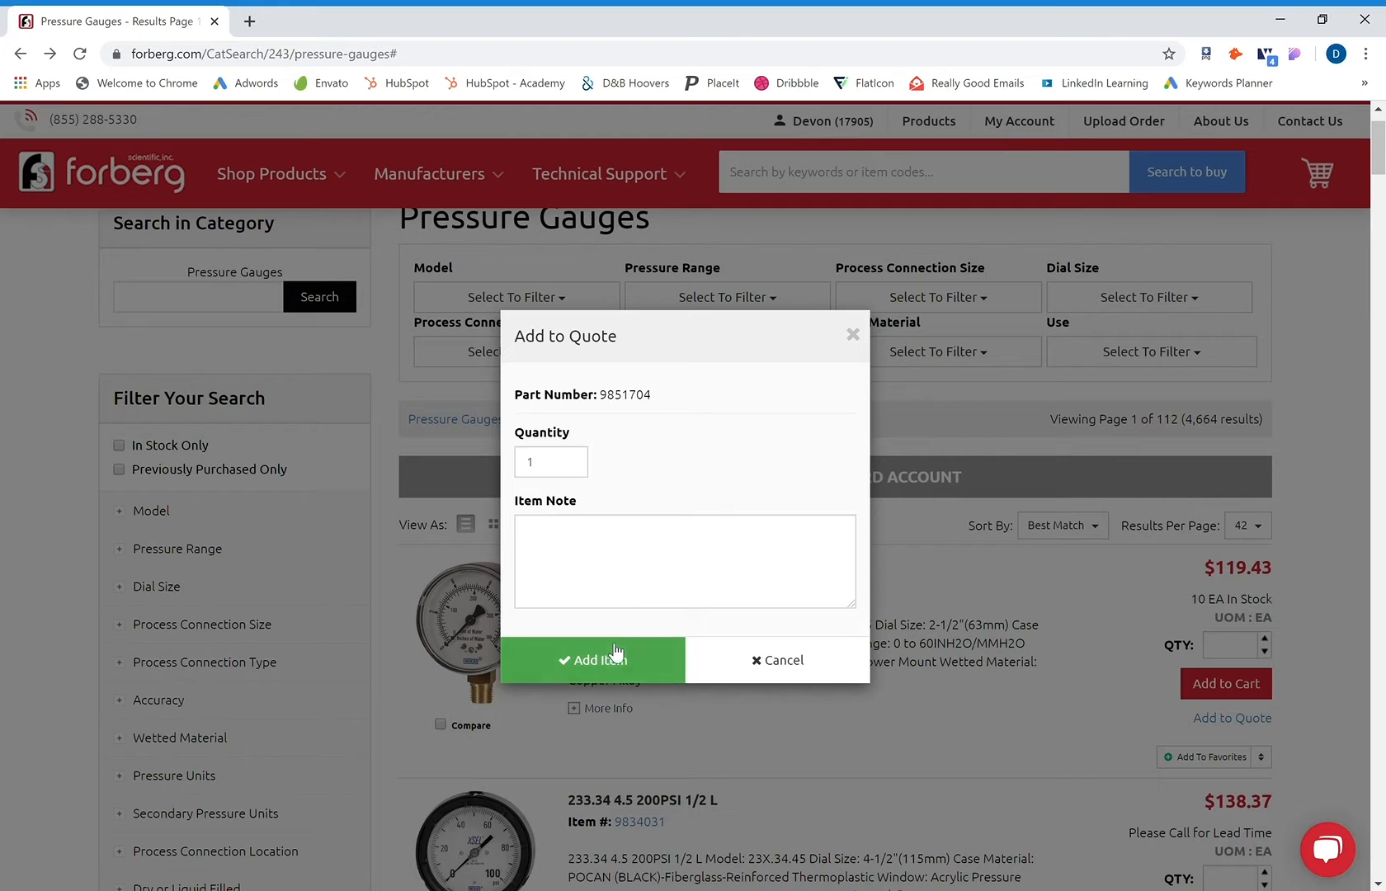
{"action": "left_click", "coordinate": [592, 659]}
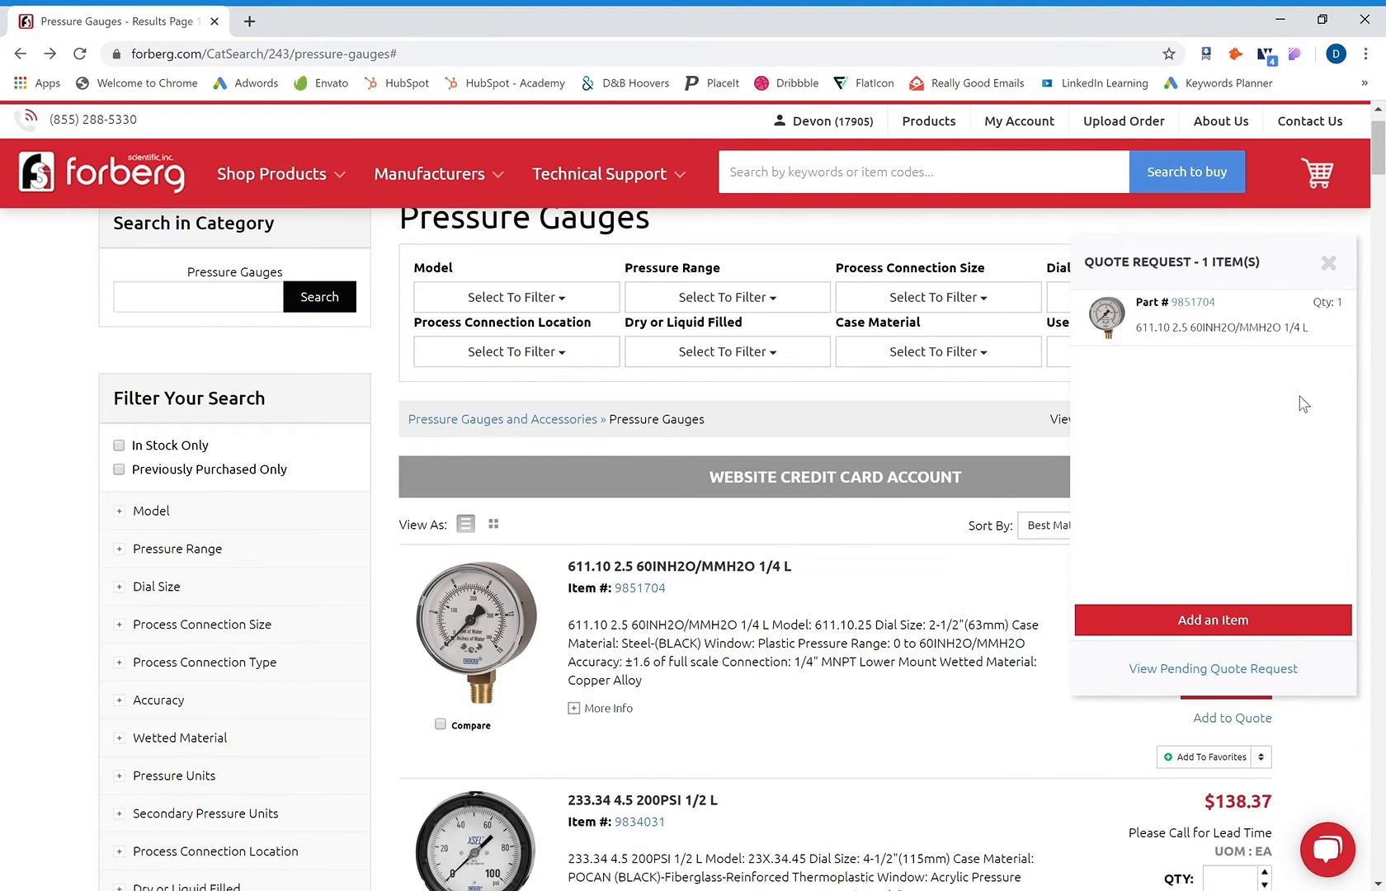
{"action": "mouse_move", "coordinate": [1220, 387]}
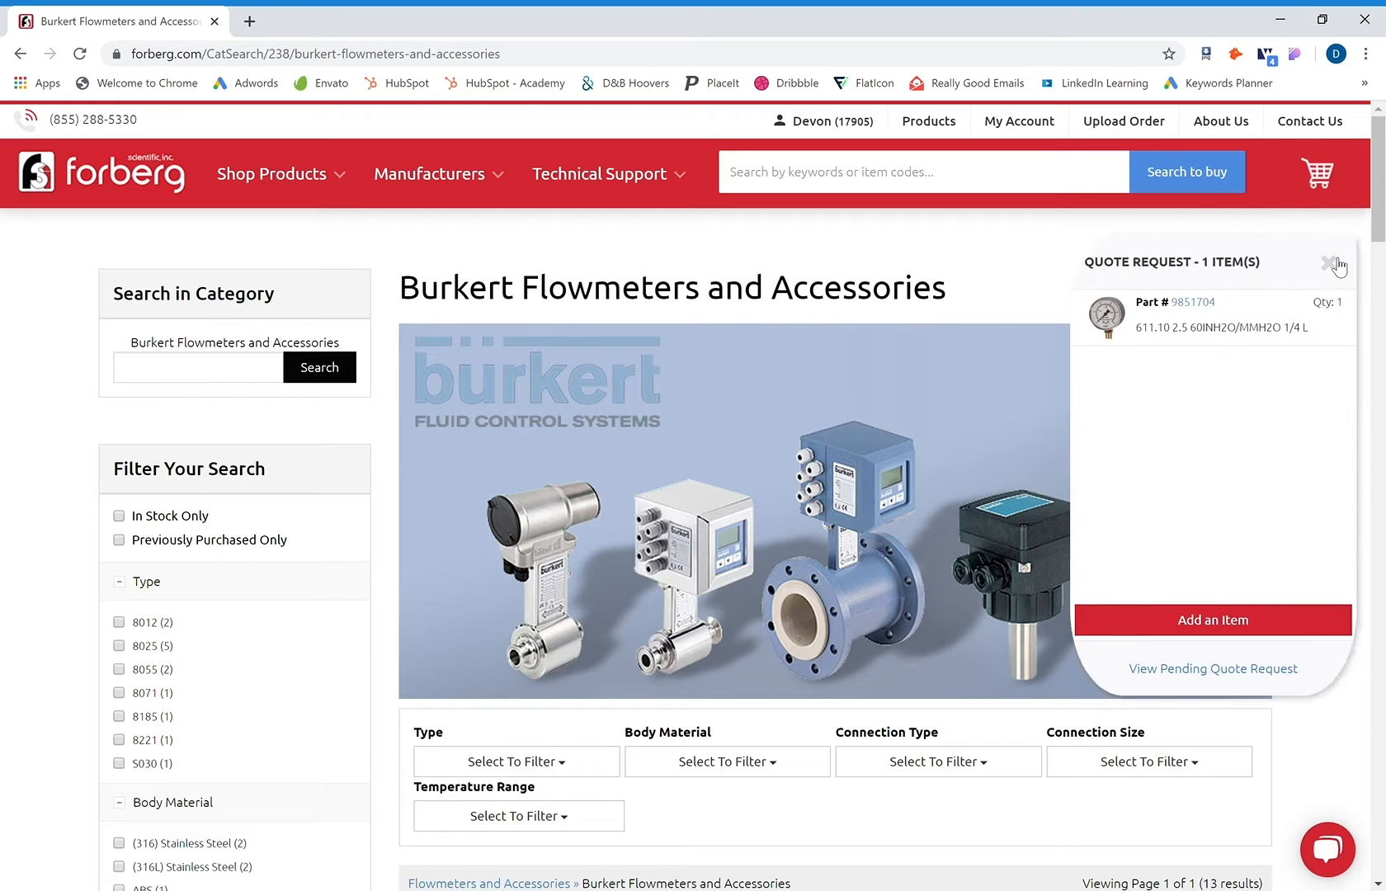
- Add Burkert flow sensor 556128 with the note 'Can I get this by June 1st?'
{"action": "left_click", "coordinate": [1324, 264]}
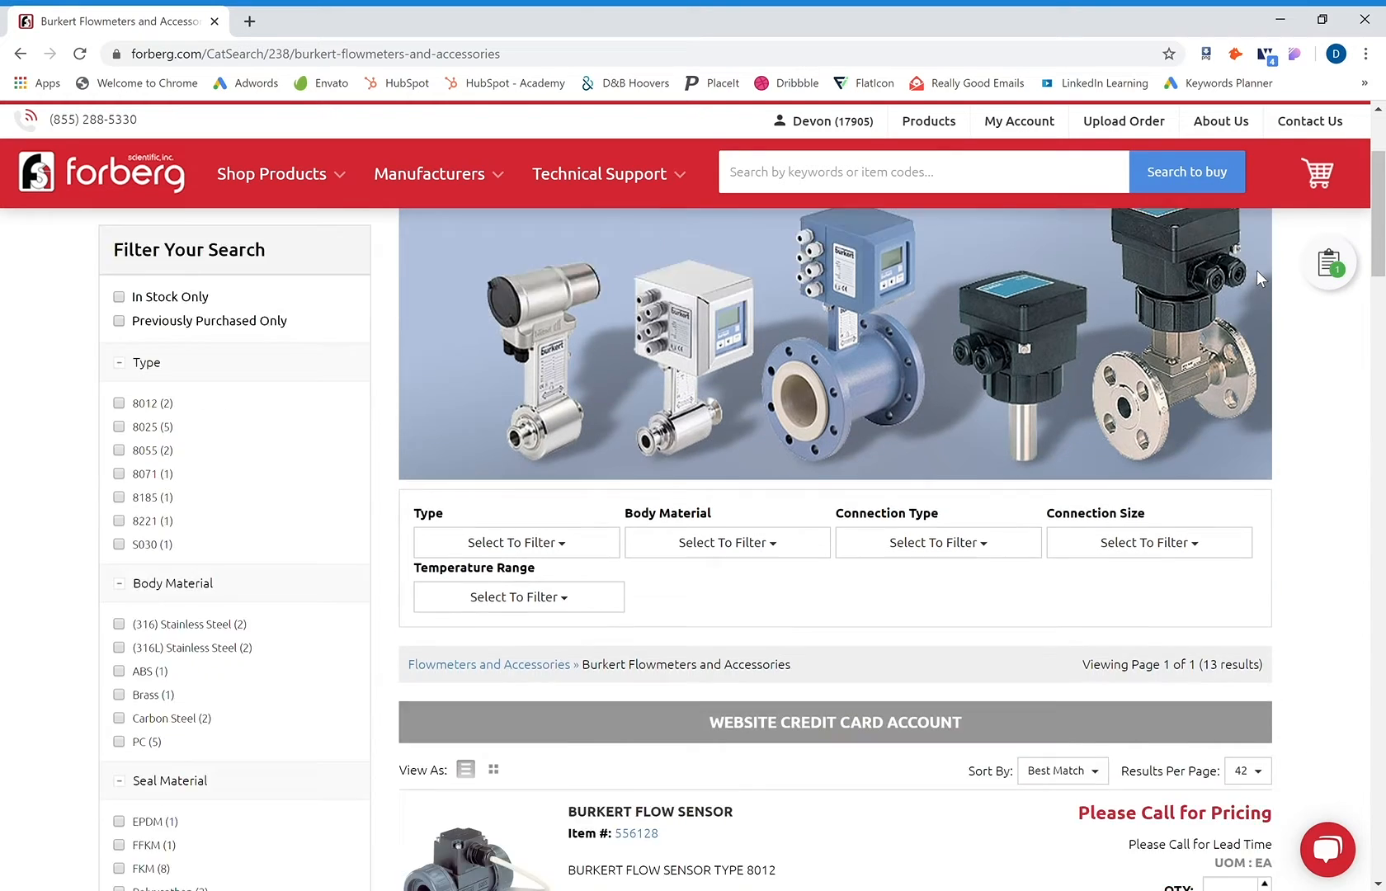
{"action": "scroll", "scroll_direction": "down", "scroll_amount": 3}
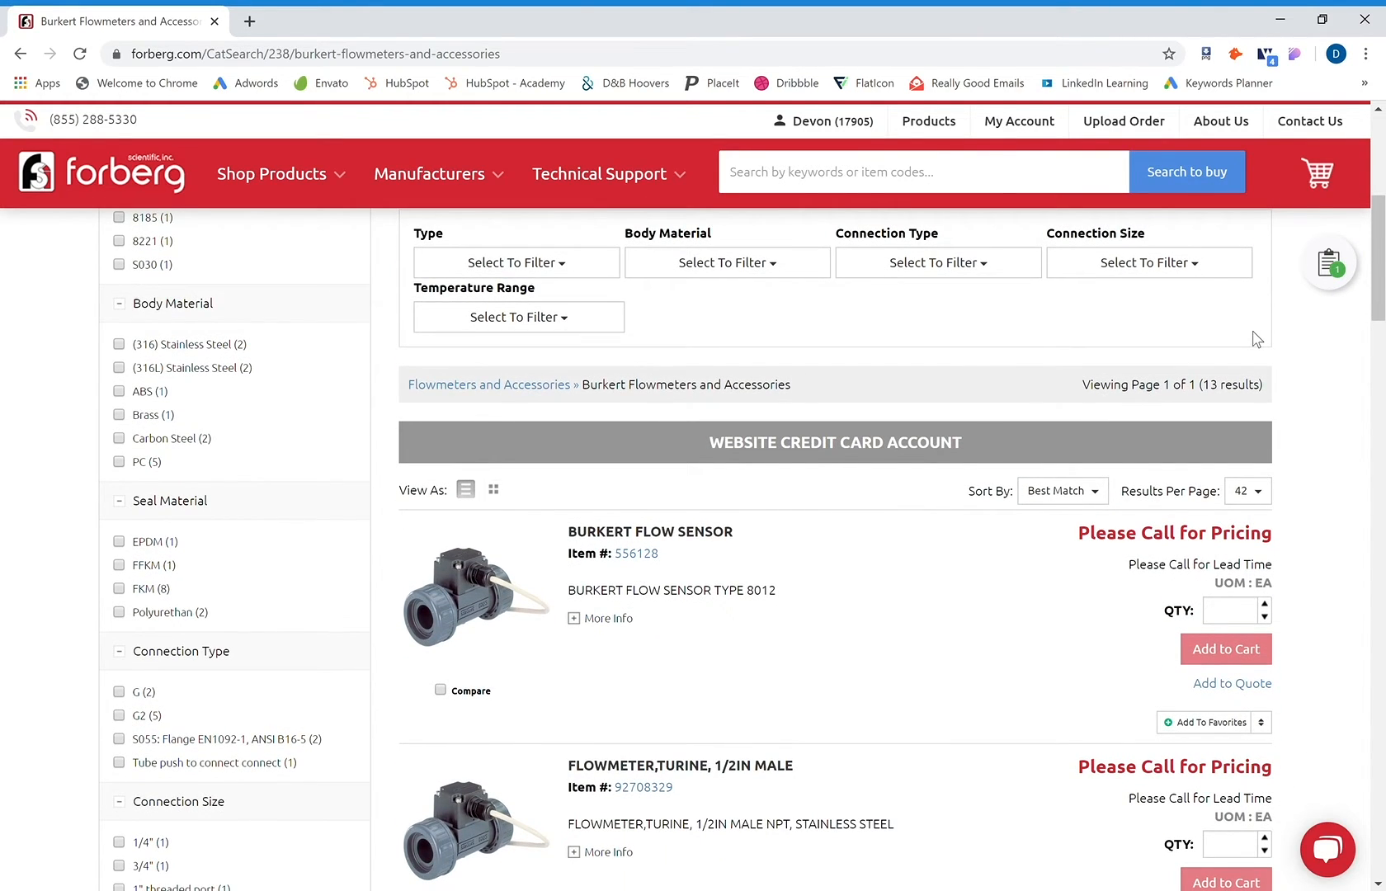
{"action": "mouse_move", "coordinate": [1231, 683]}
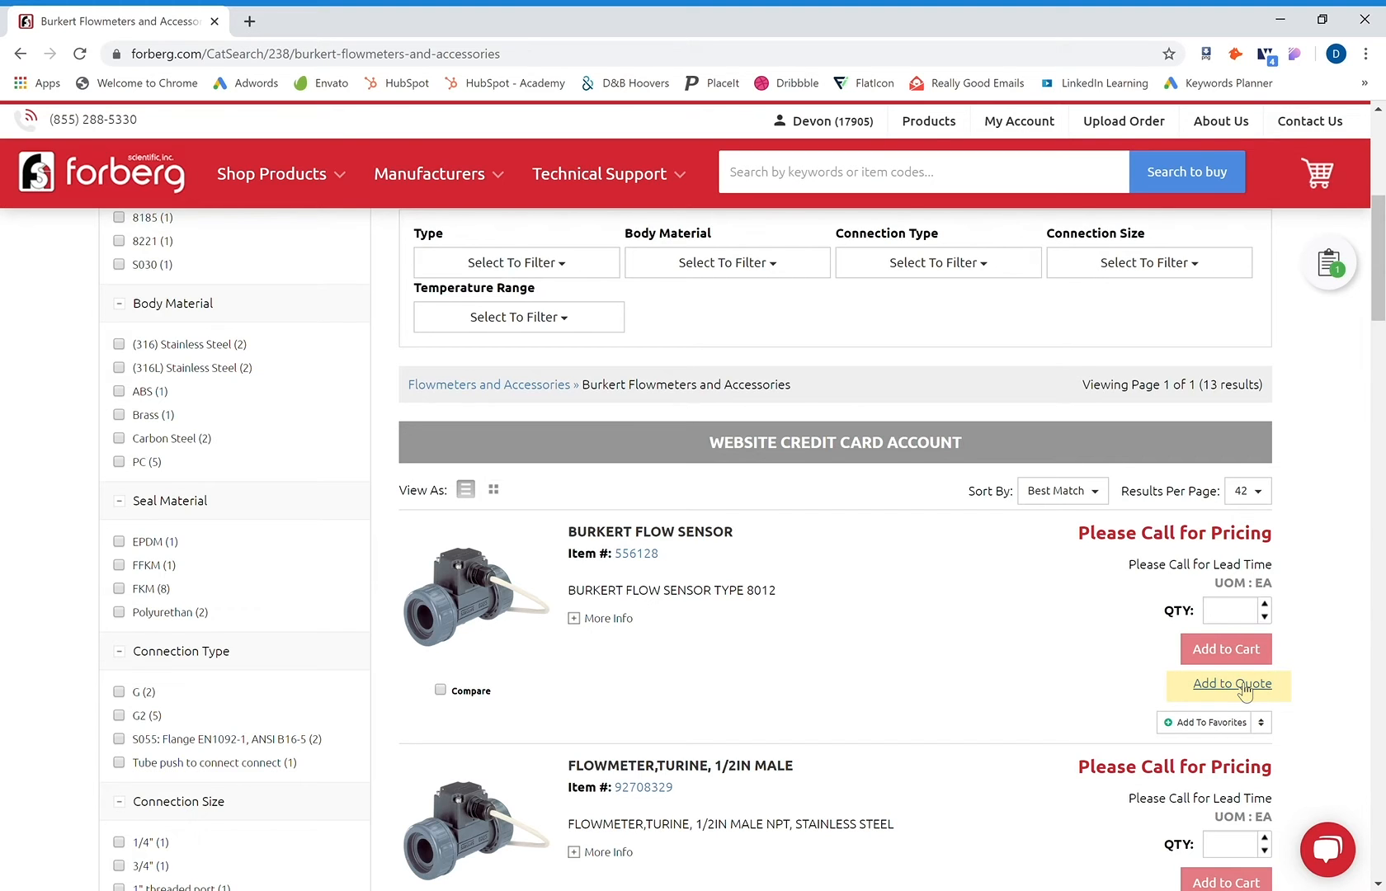
{"action": "left_click", "coordinate": [1229, 683]}
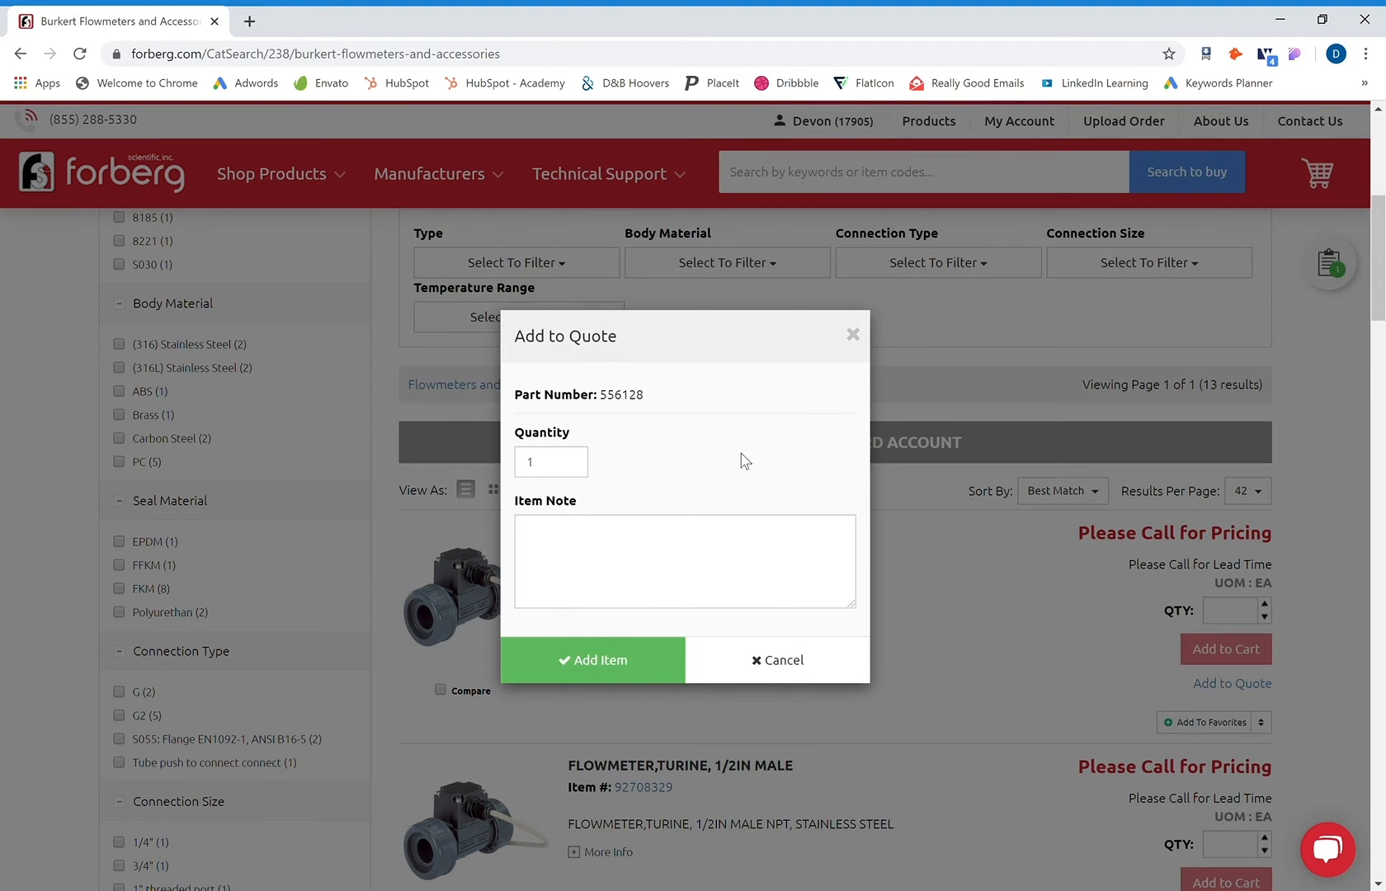
{"action": "left_click", "coordinate": [683, 560]}
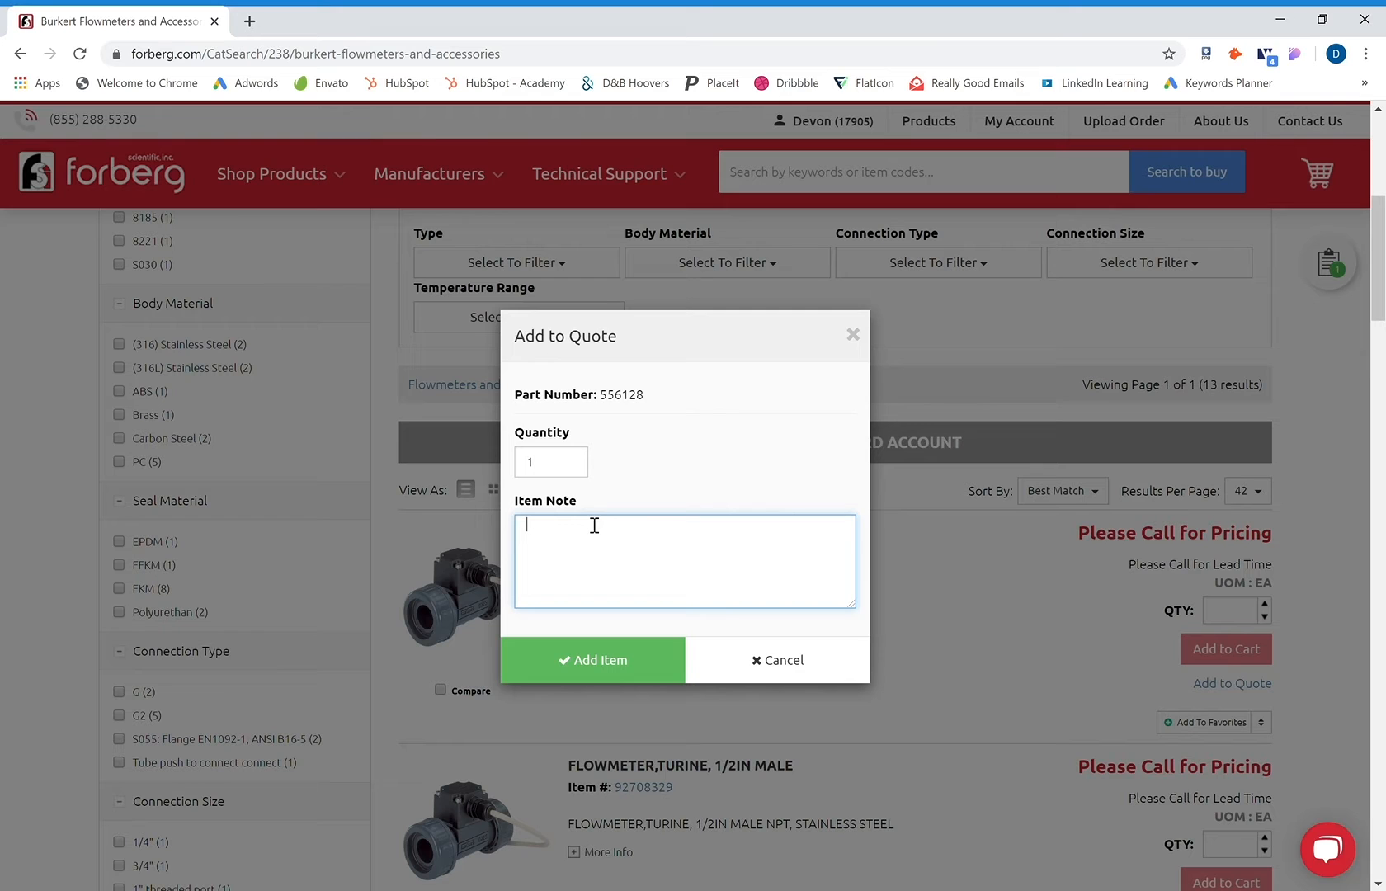
{"action": "type", "text": "Can I get this by June 1st?"}
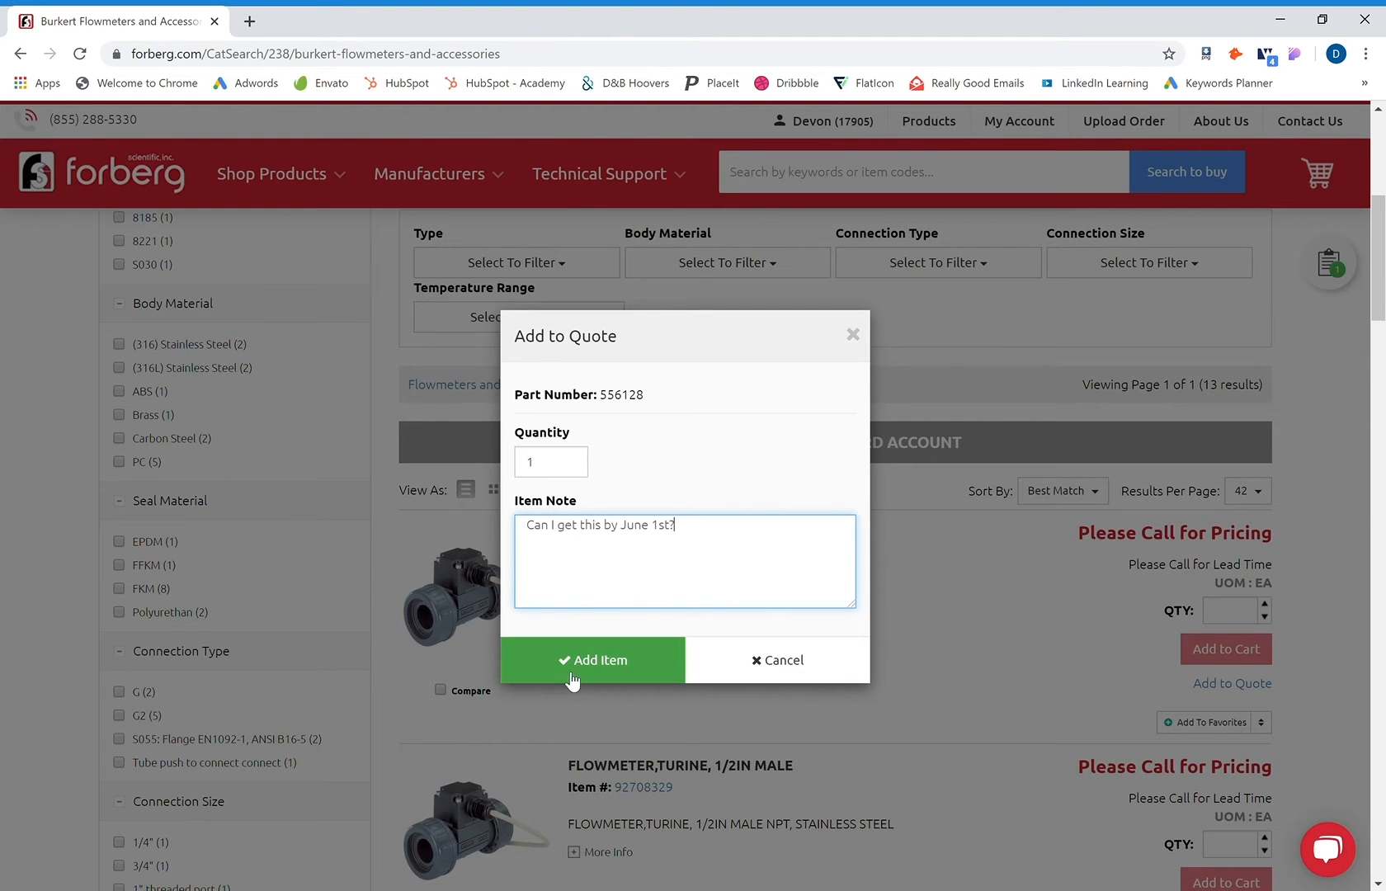
{"action": "left_click", "coordinate": [592, 660]}
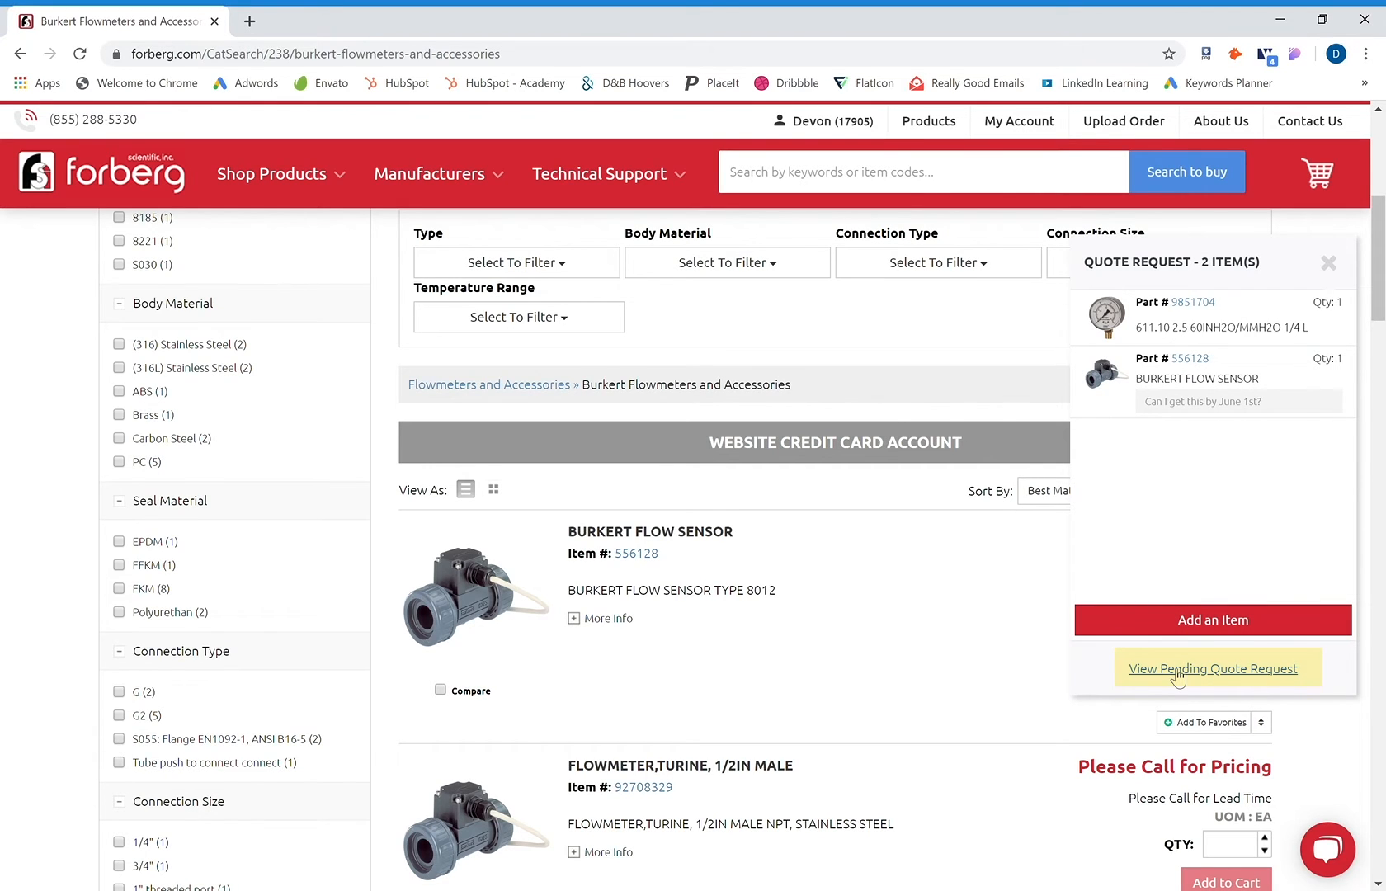
{"action": "left_click", "coordinate": [1214, 667]}
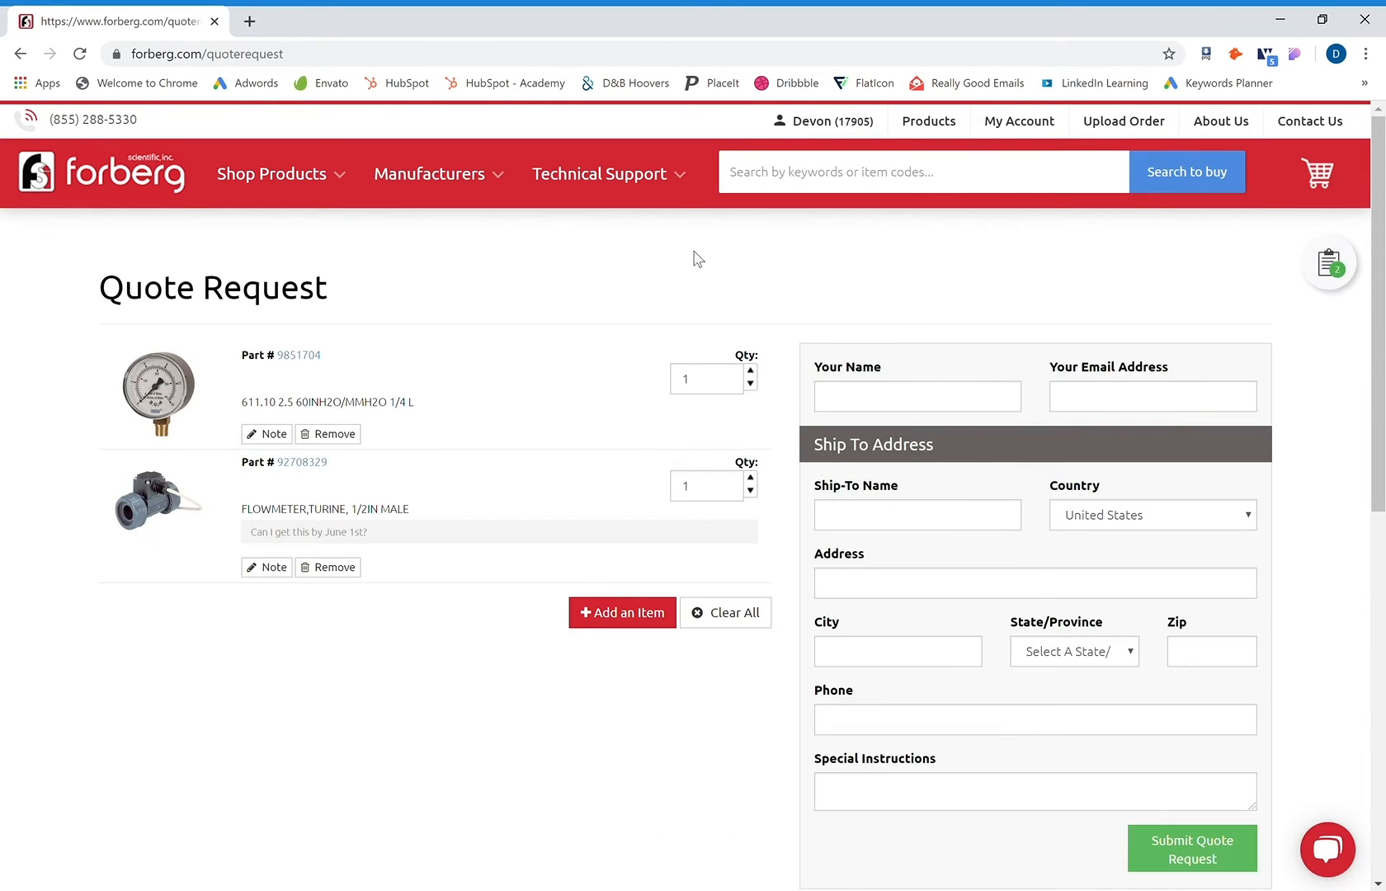
{"action": "mouse_move", "coordinate": [575, 369]}
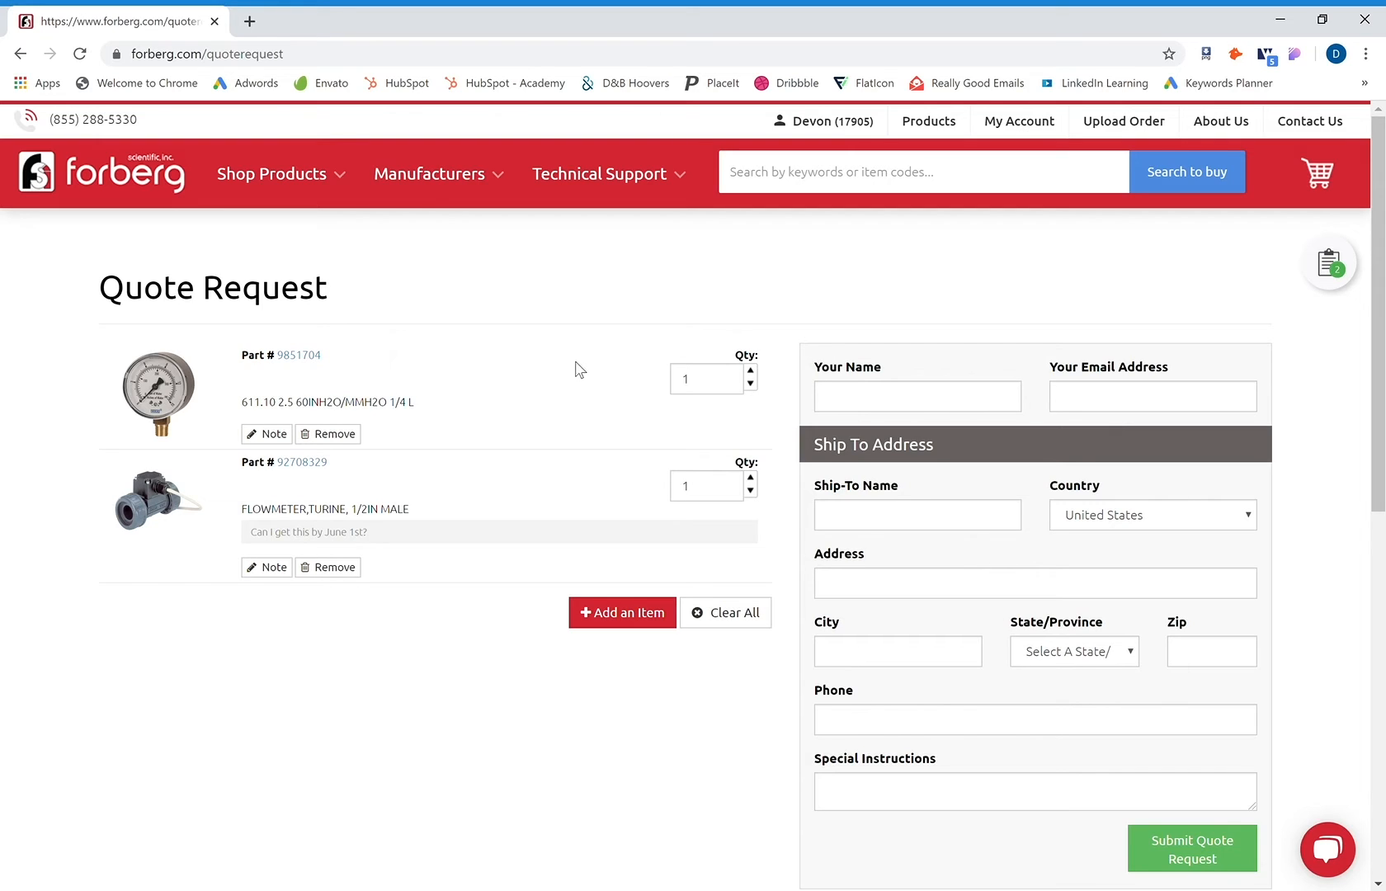
{"action": "mouse_move", "coordinate": [380, 437]}
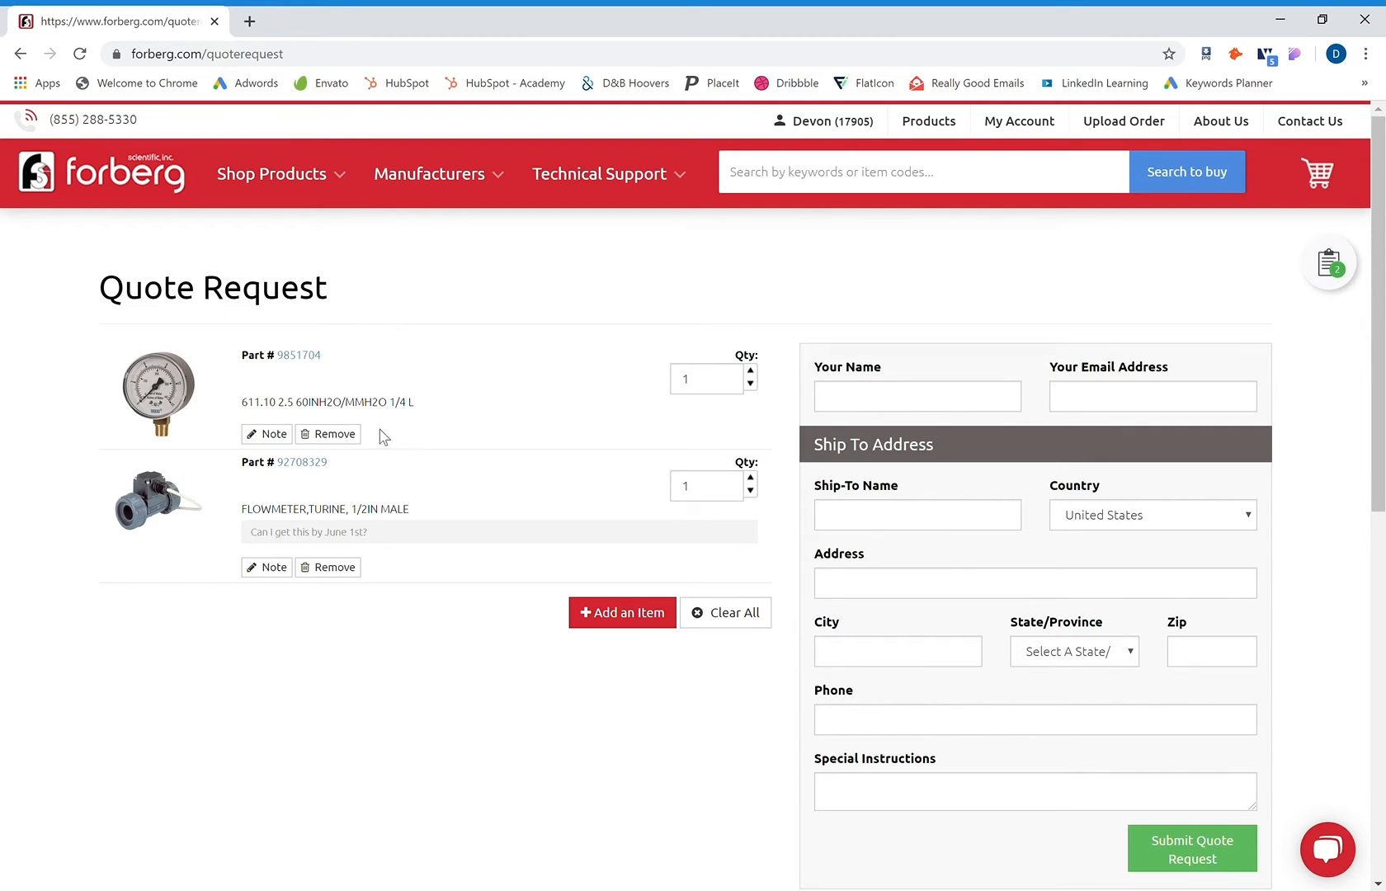
{"action": "mouse_move", "coordinate": [580, 447]}
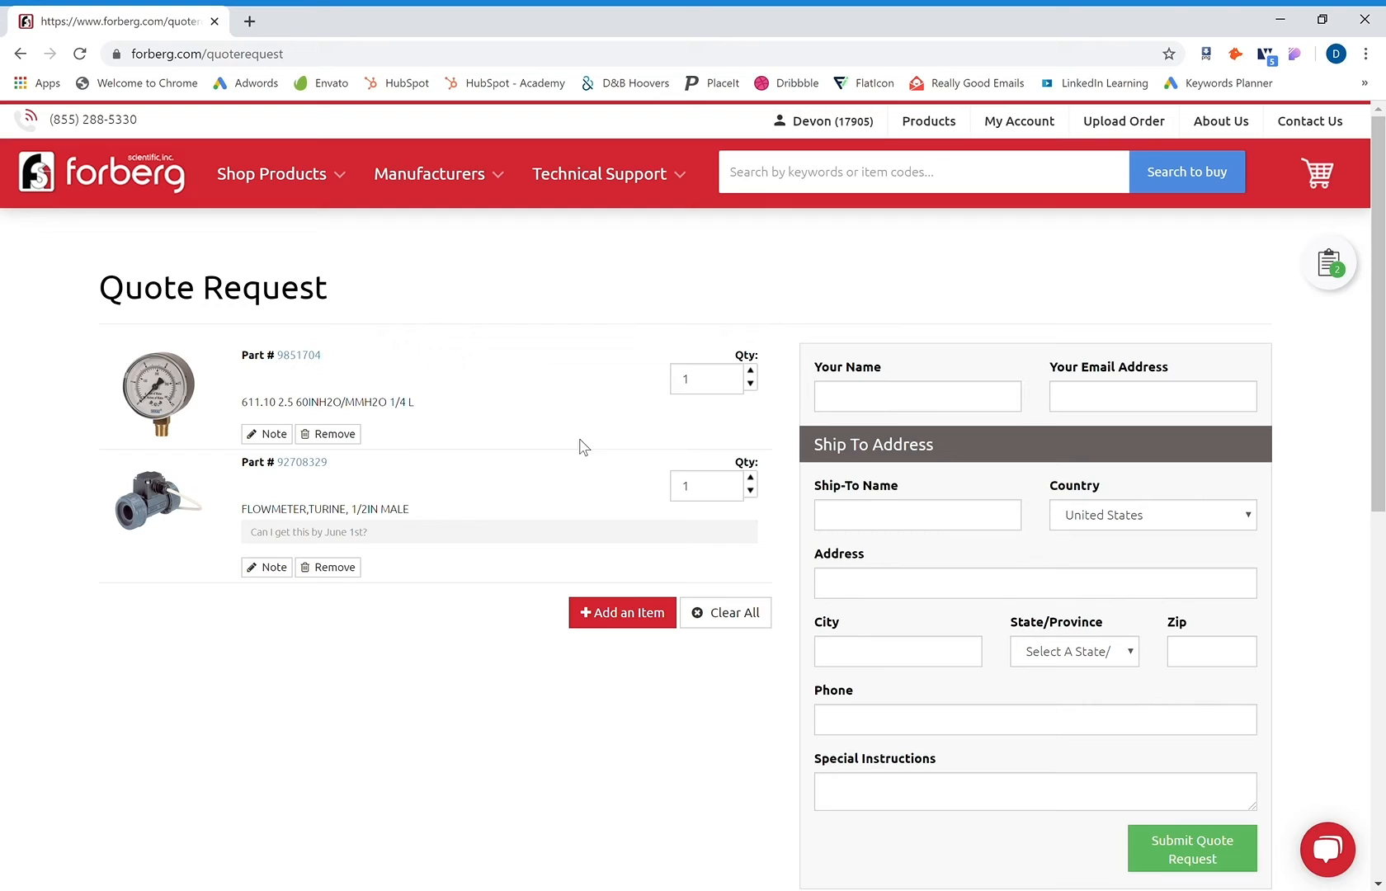
{"action": "mouse_move", "coordinate": [768, 378]}
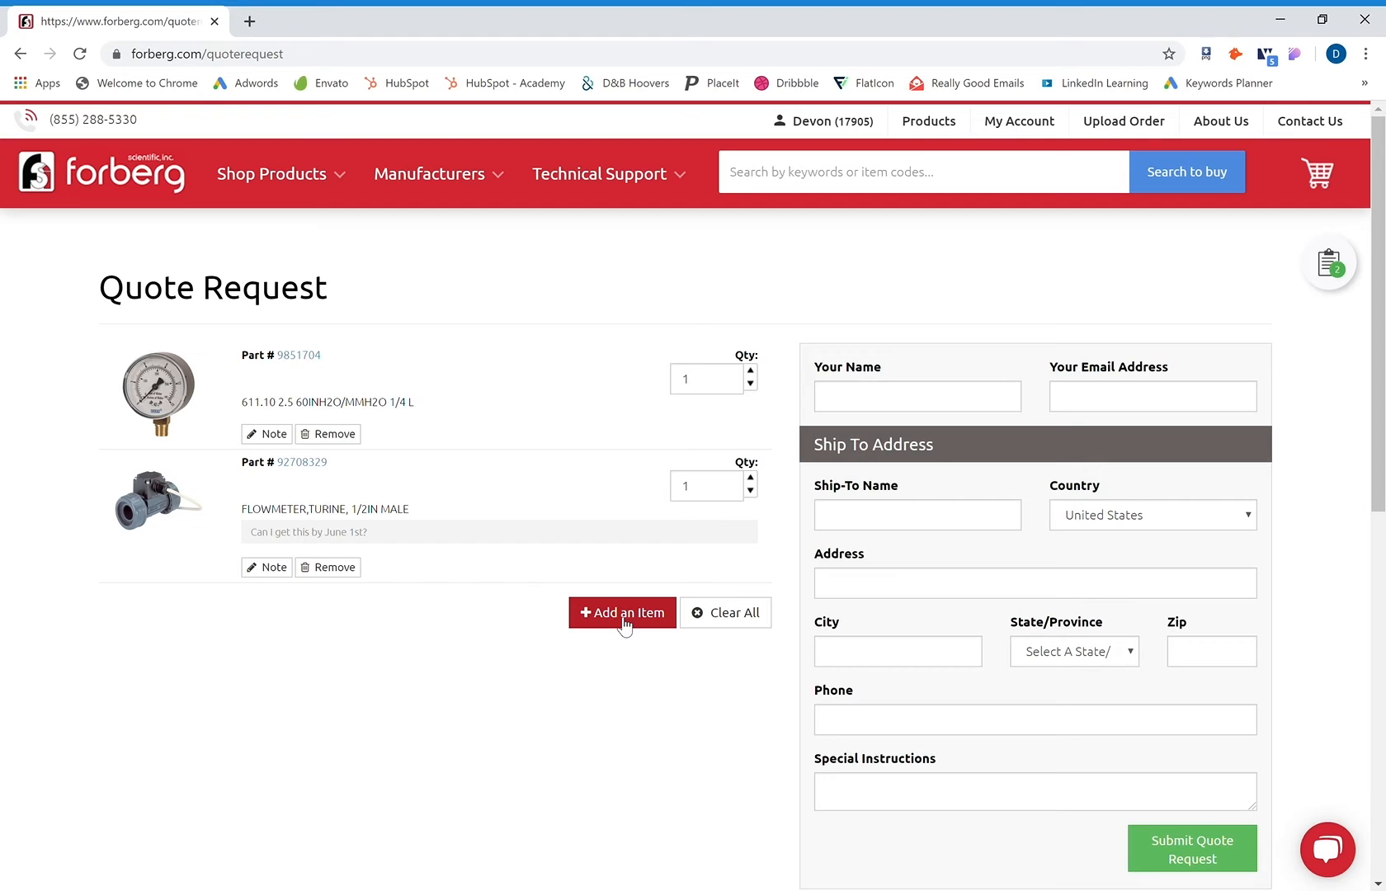
- Add non-stock item 'Unknown' described as 'I need 60 ft. of 1/2 inch Stainless Steel Tubing'
{"action": "left_click", "coordinate": [621, 612]}
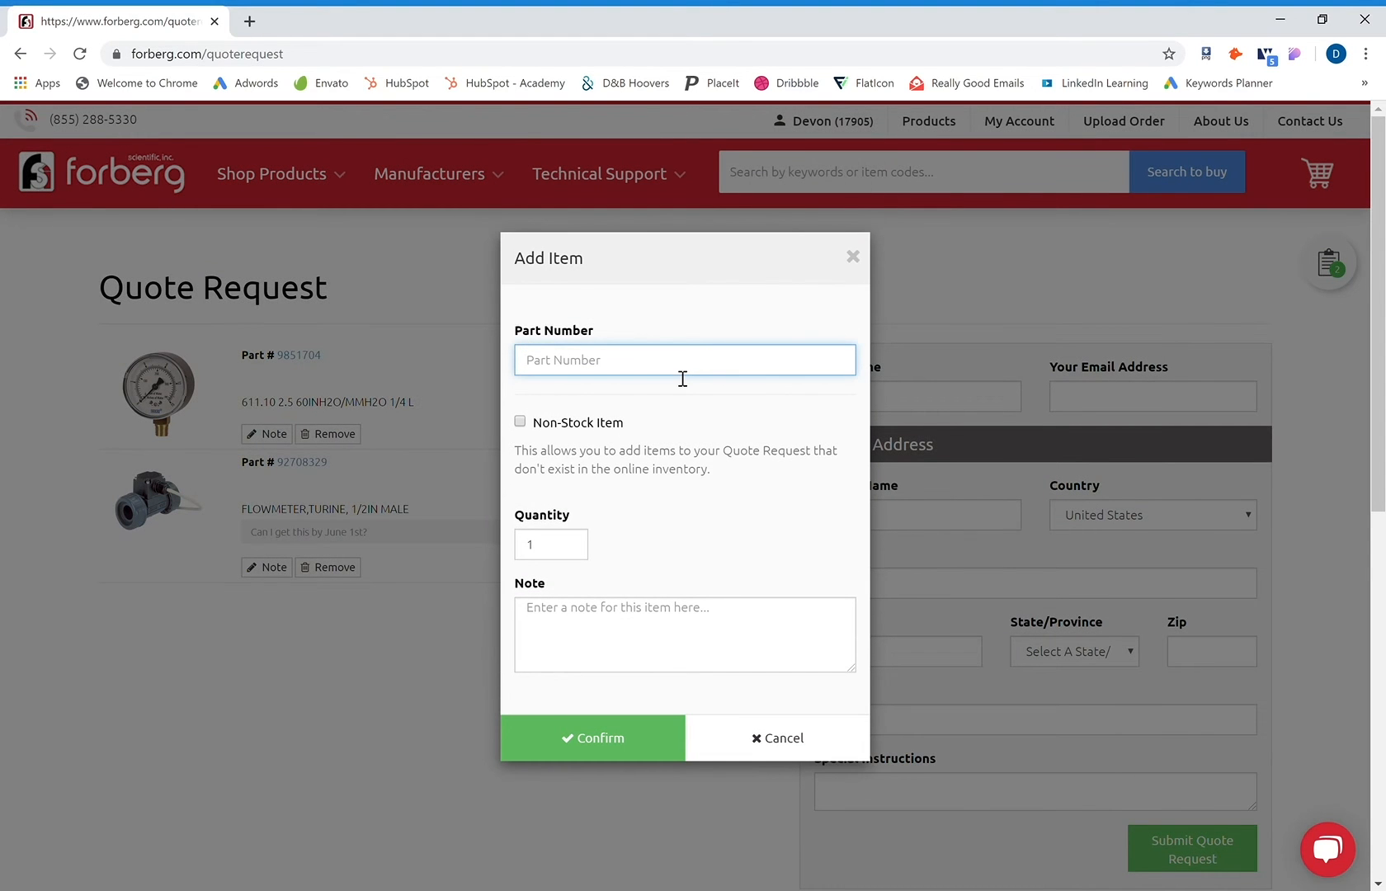
{"action": "type", "text": "Unkn"}
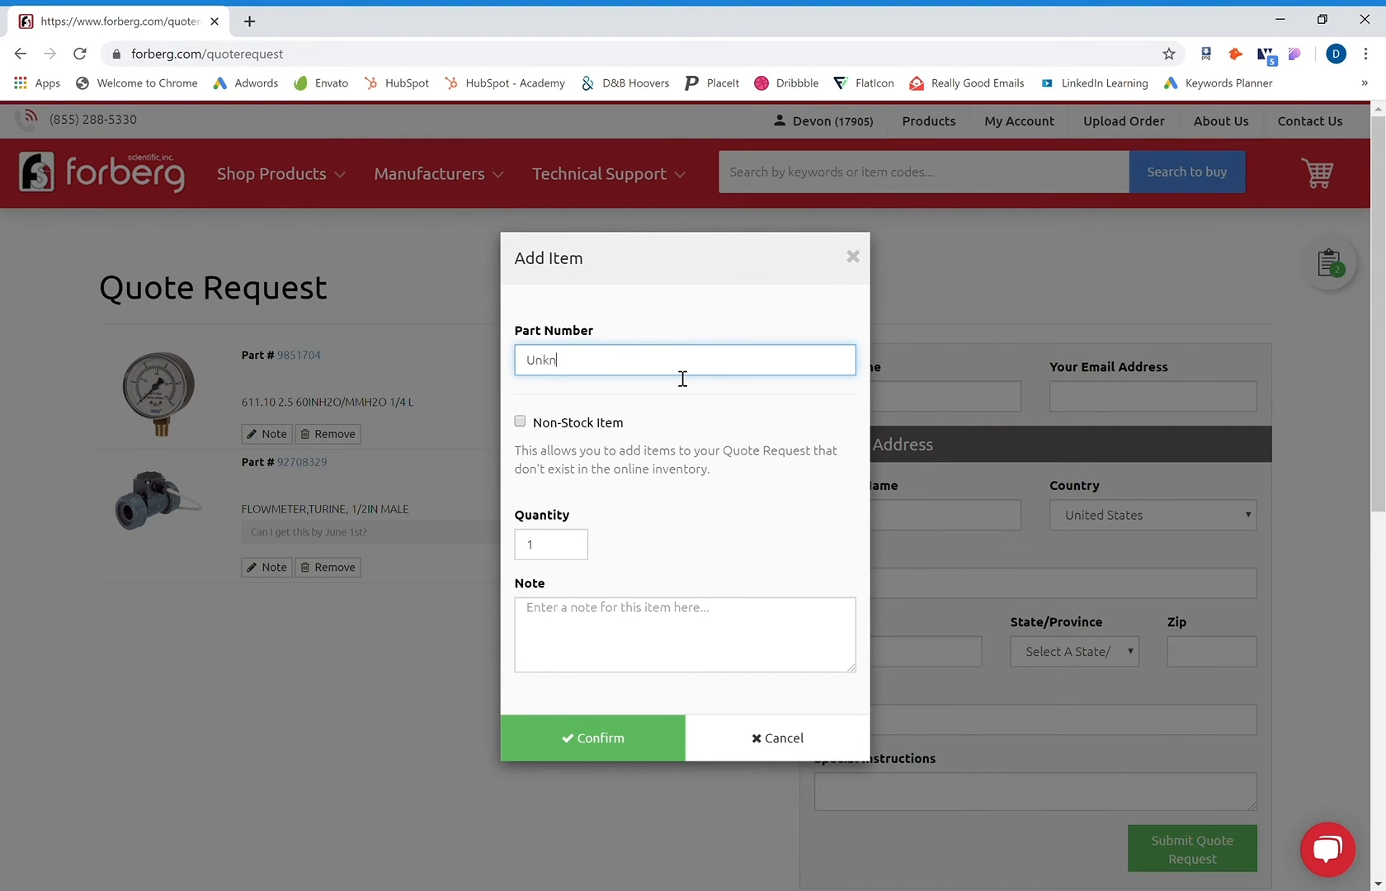
{"action": "type", "text": "own"}
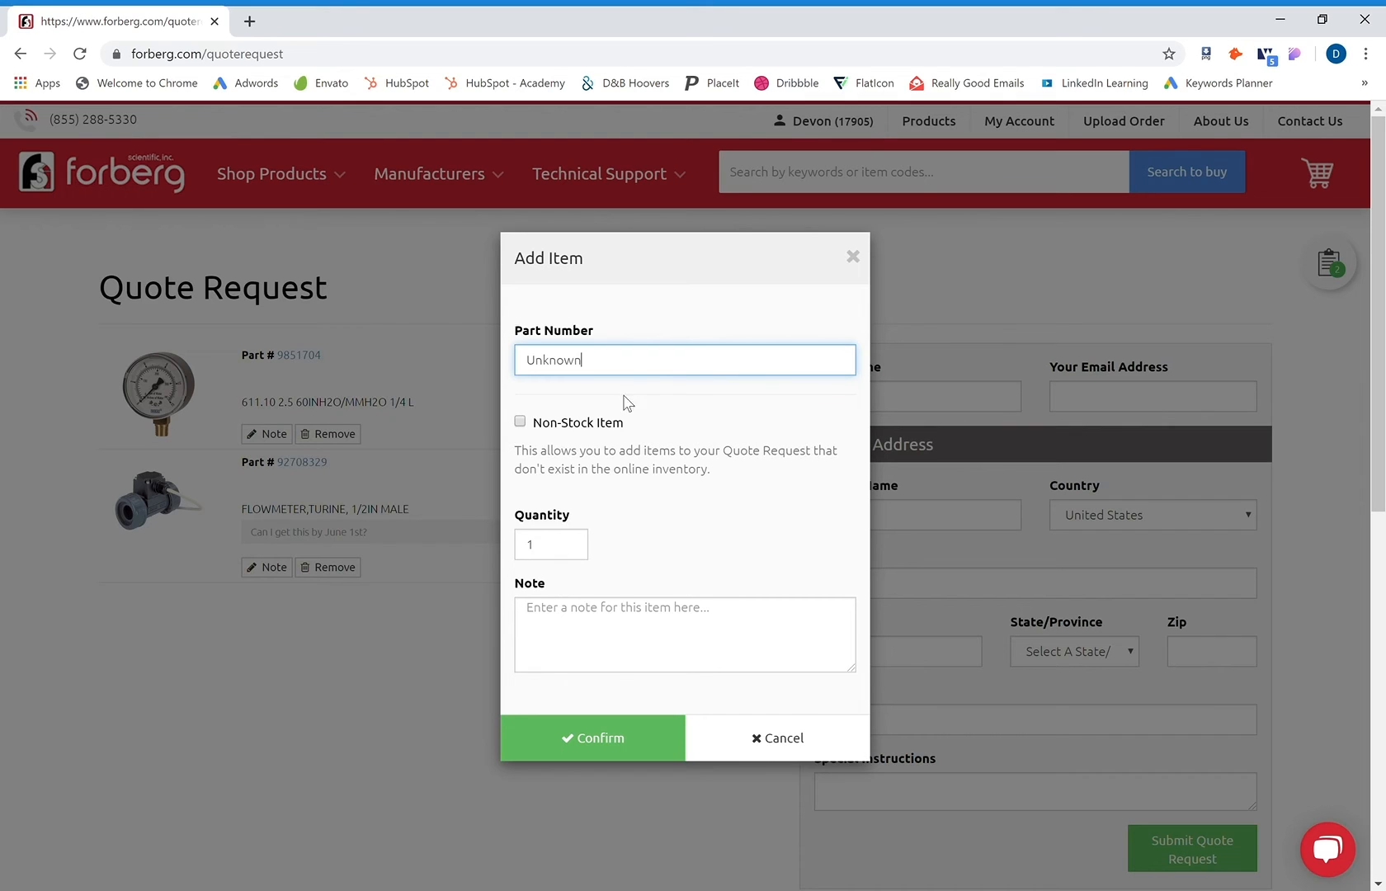
{"action": "left_click", "coordinate": [520, 421]}
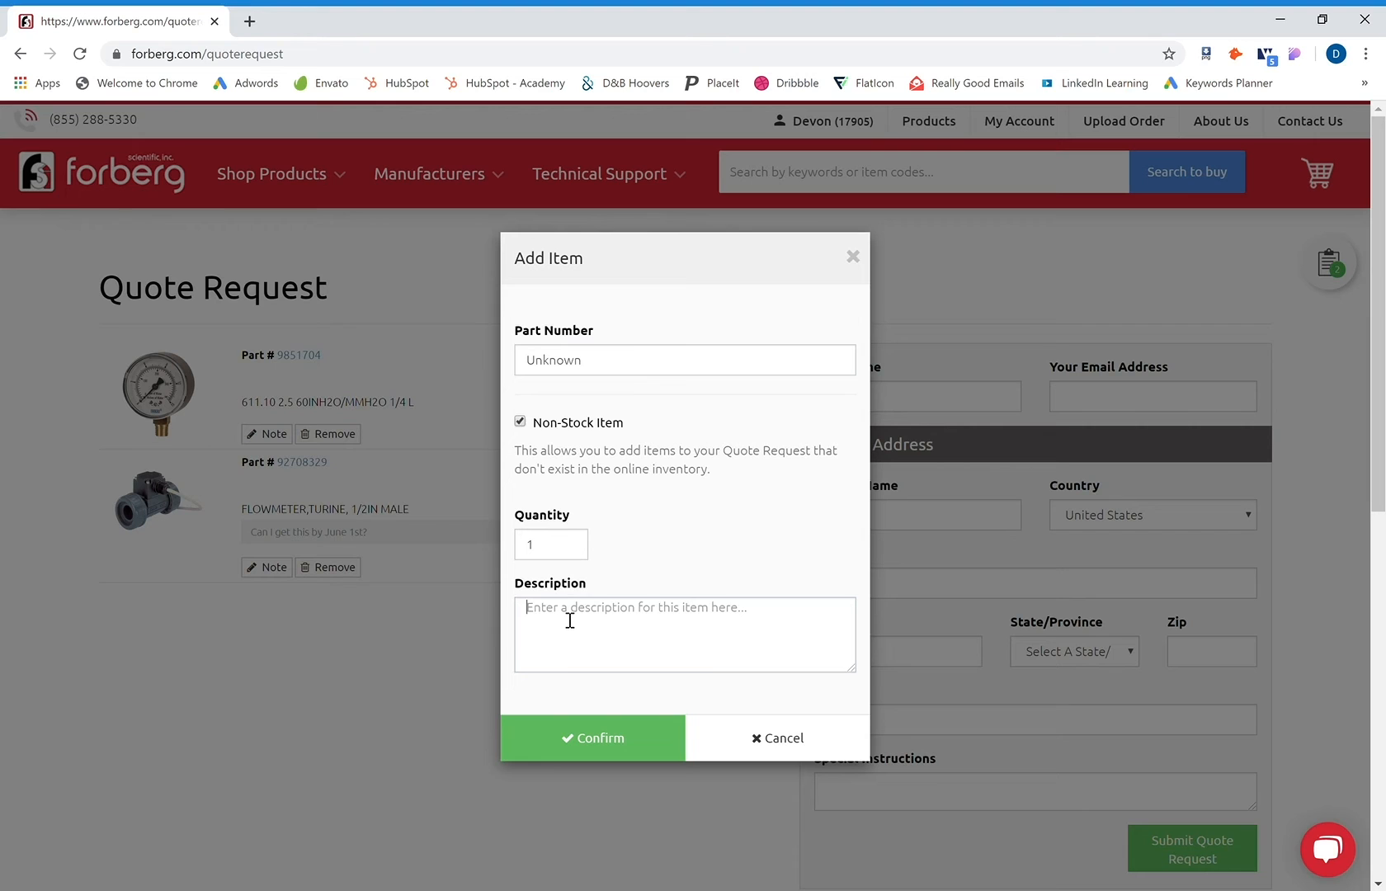
{"action": "type", "text": "I need 60 ft. of 1/2 inch Stainless Steel Tubing"}
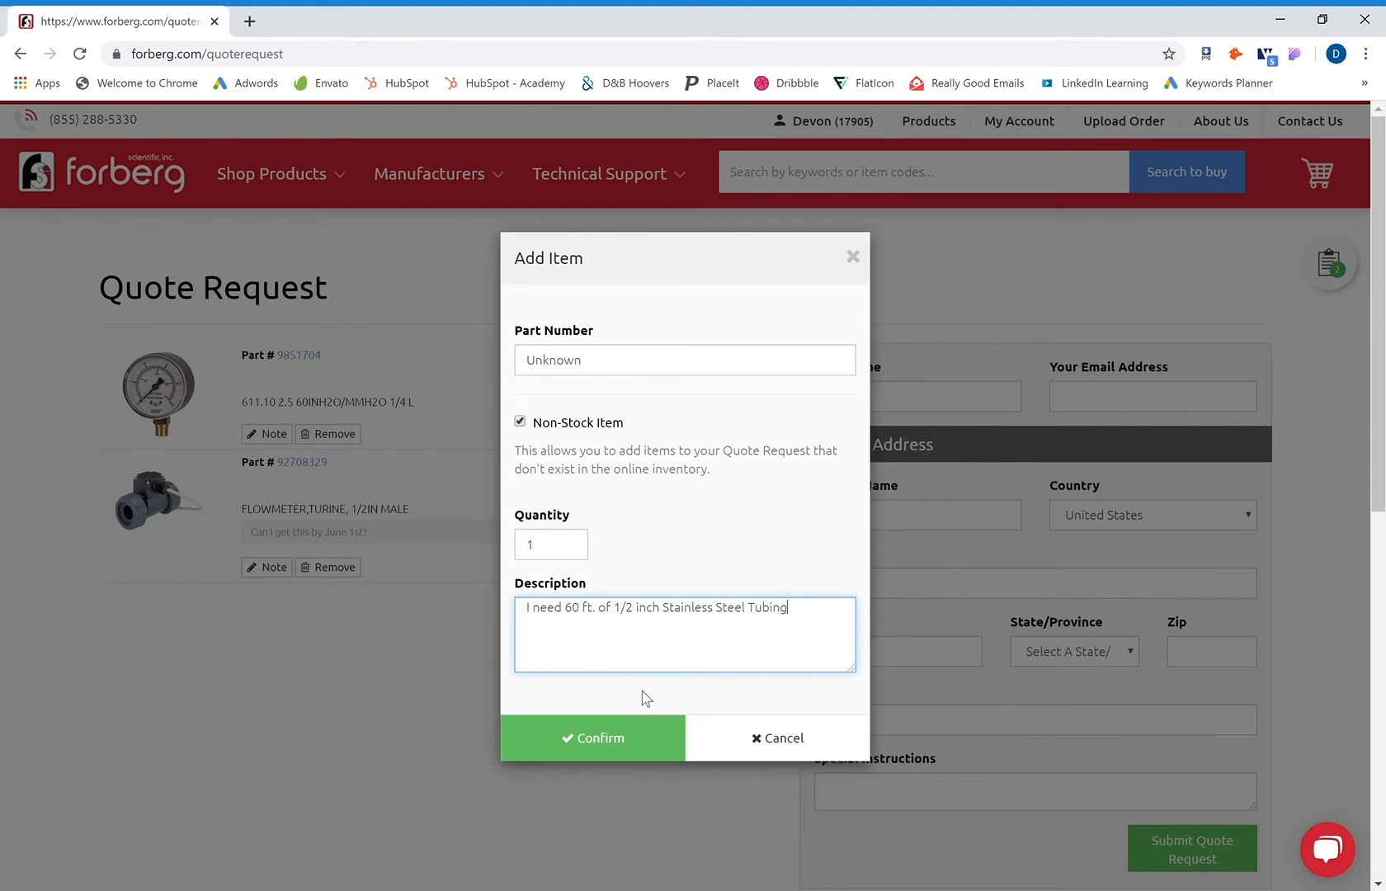
{"action": "left_click", "coordinate": [592, 739]}
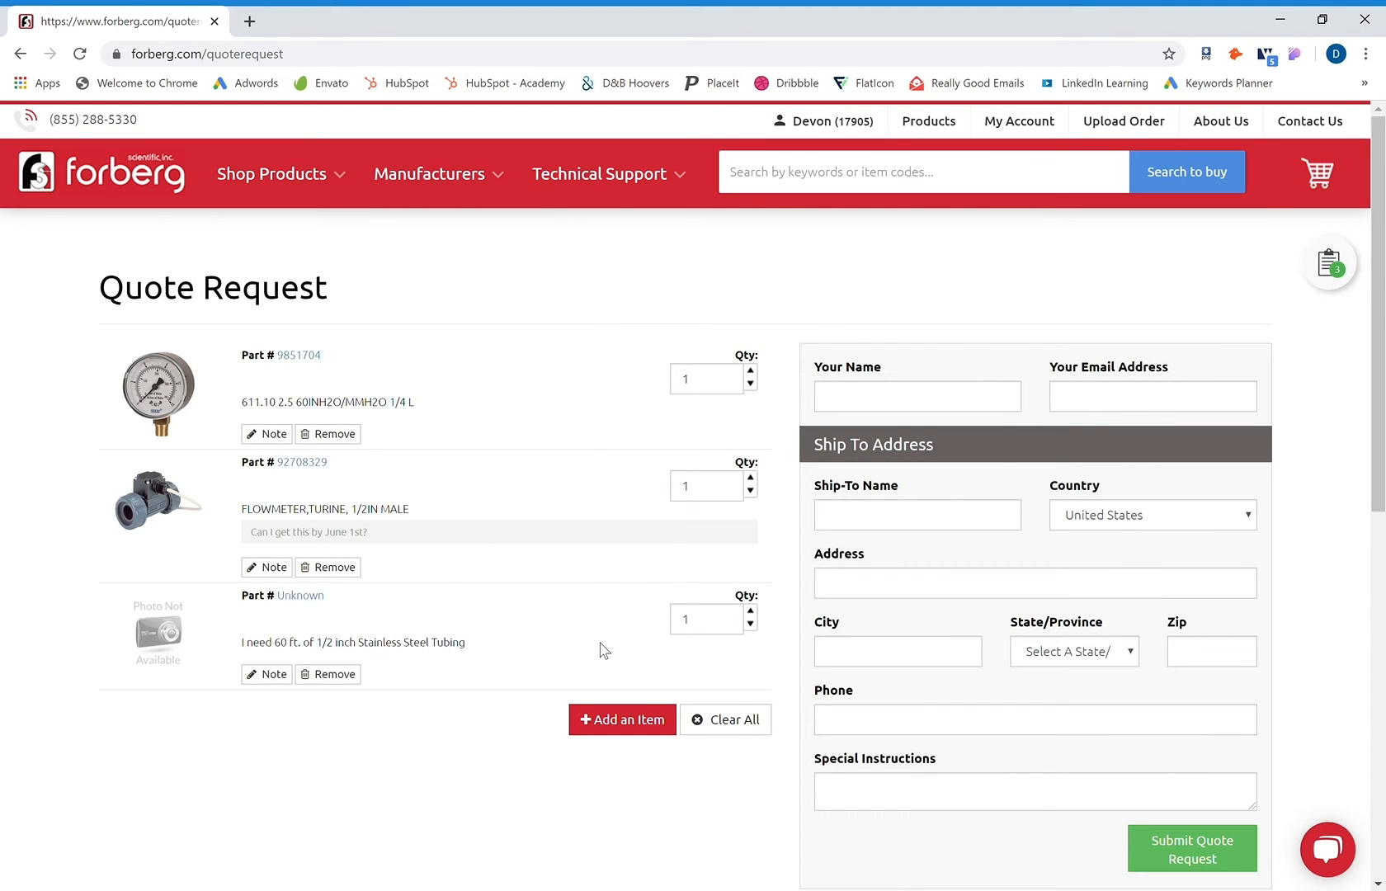
{"action": "mouse_move", "coordinate": [541, 643]}
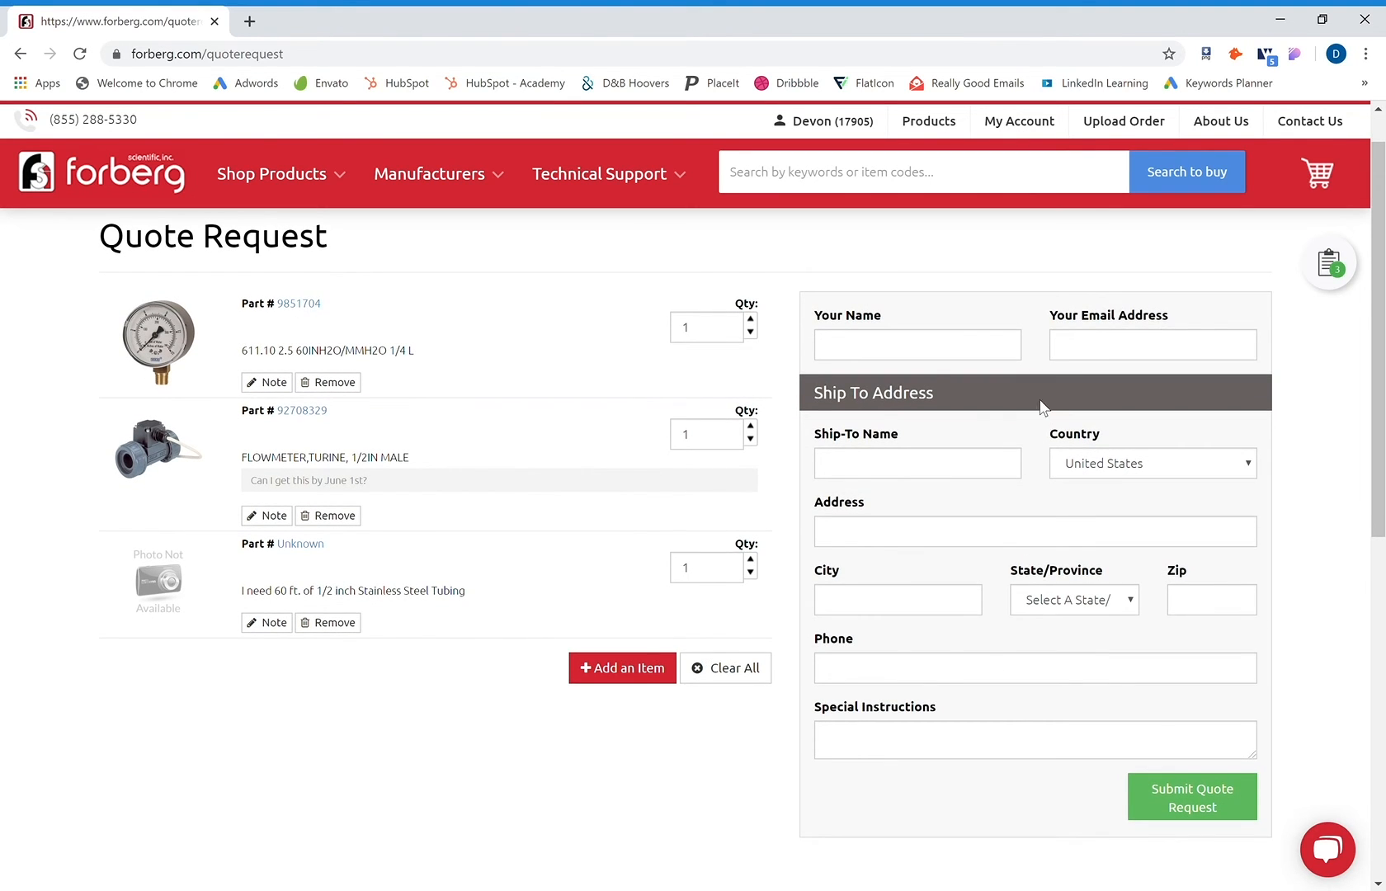
{"action": "mouse_move", "coordinate": [990, 378]}
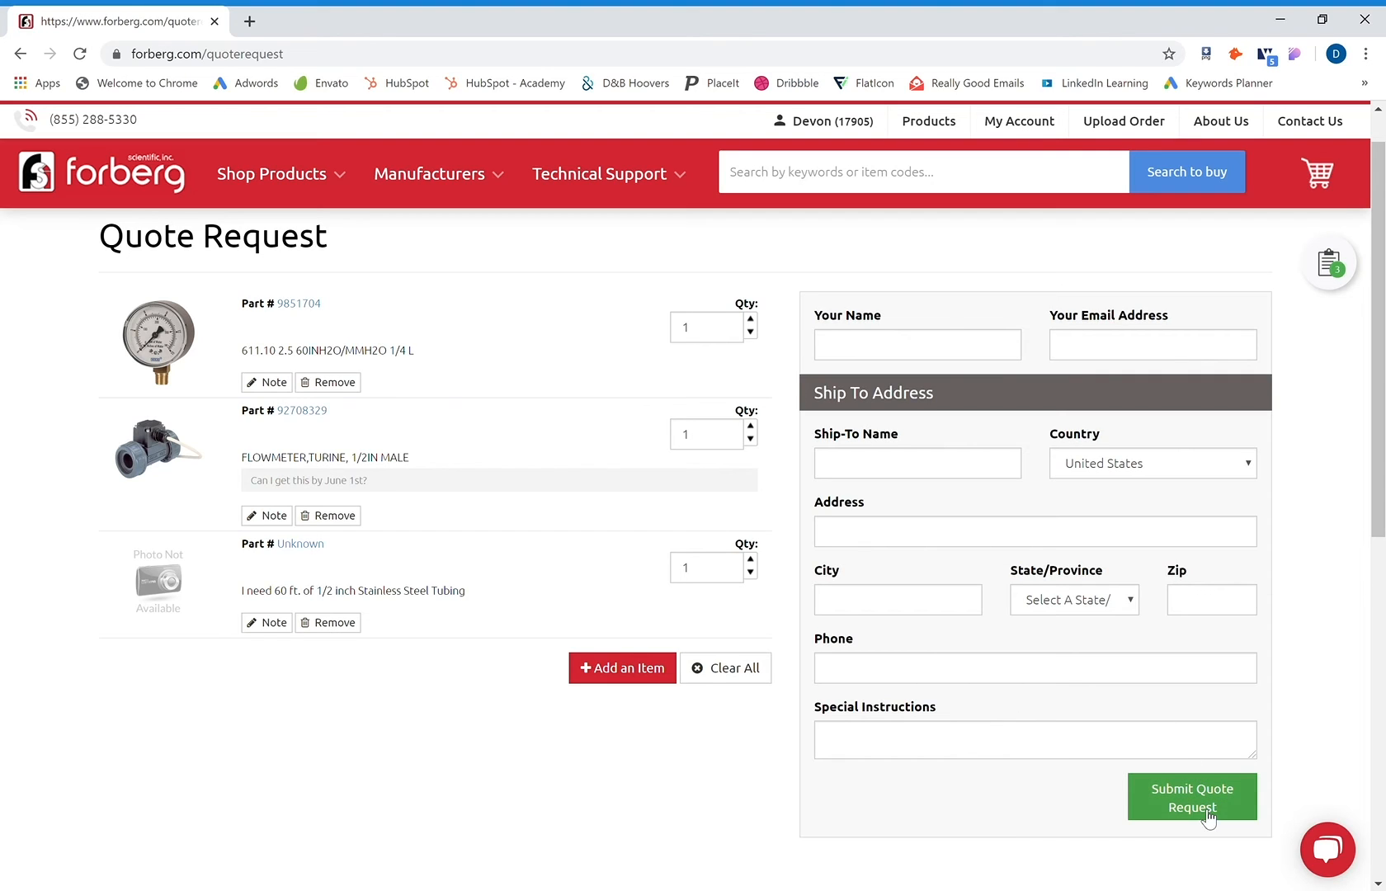
- Submit the three-item quote request, then return to the My Account overview
{"action": "left_click", "coordinate": [1191, 797]}
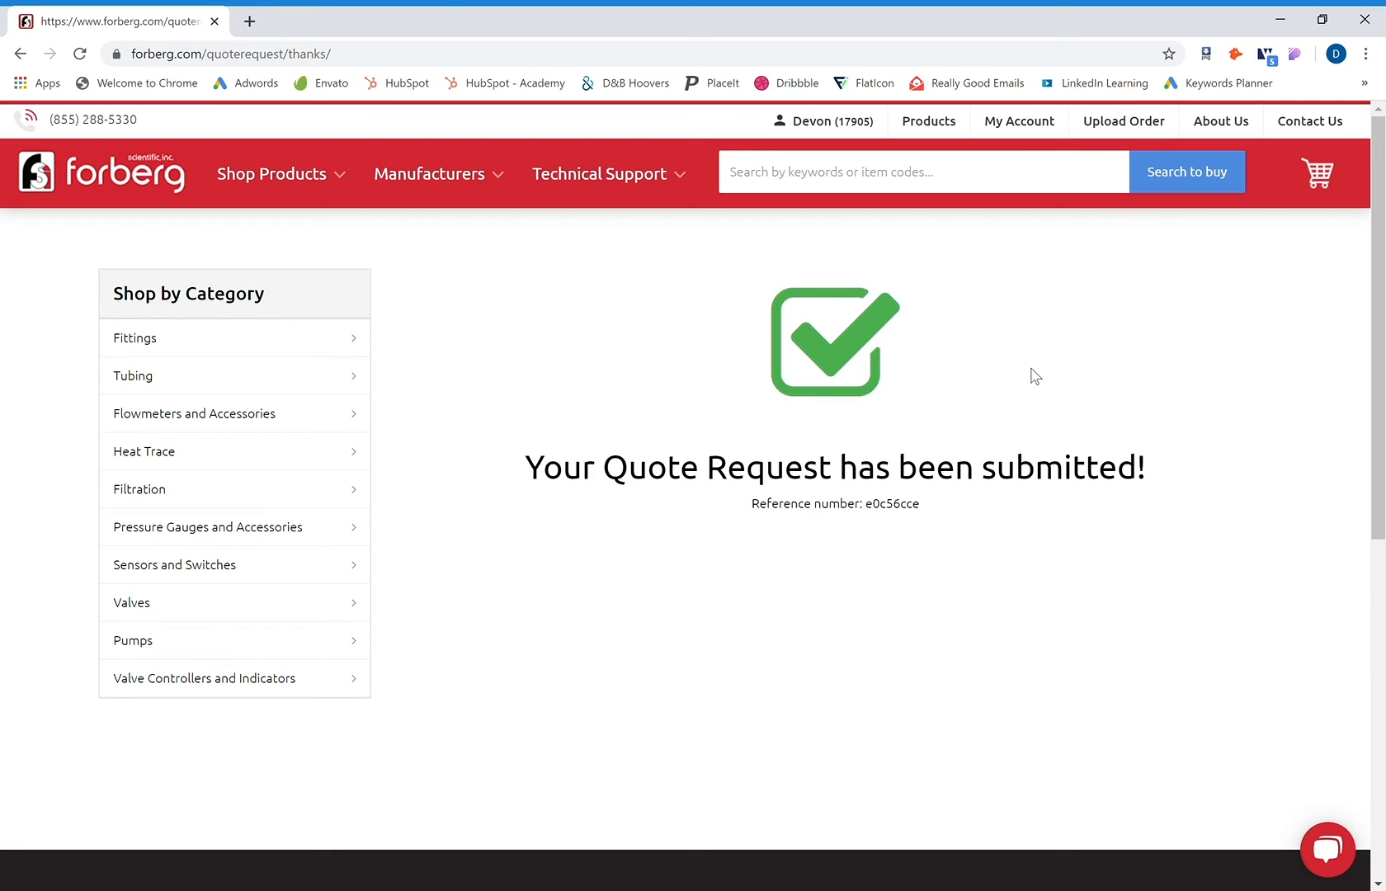
{"action": "double_click", "coordinate": [833, 503]}
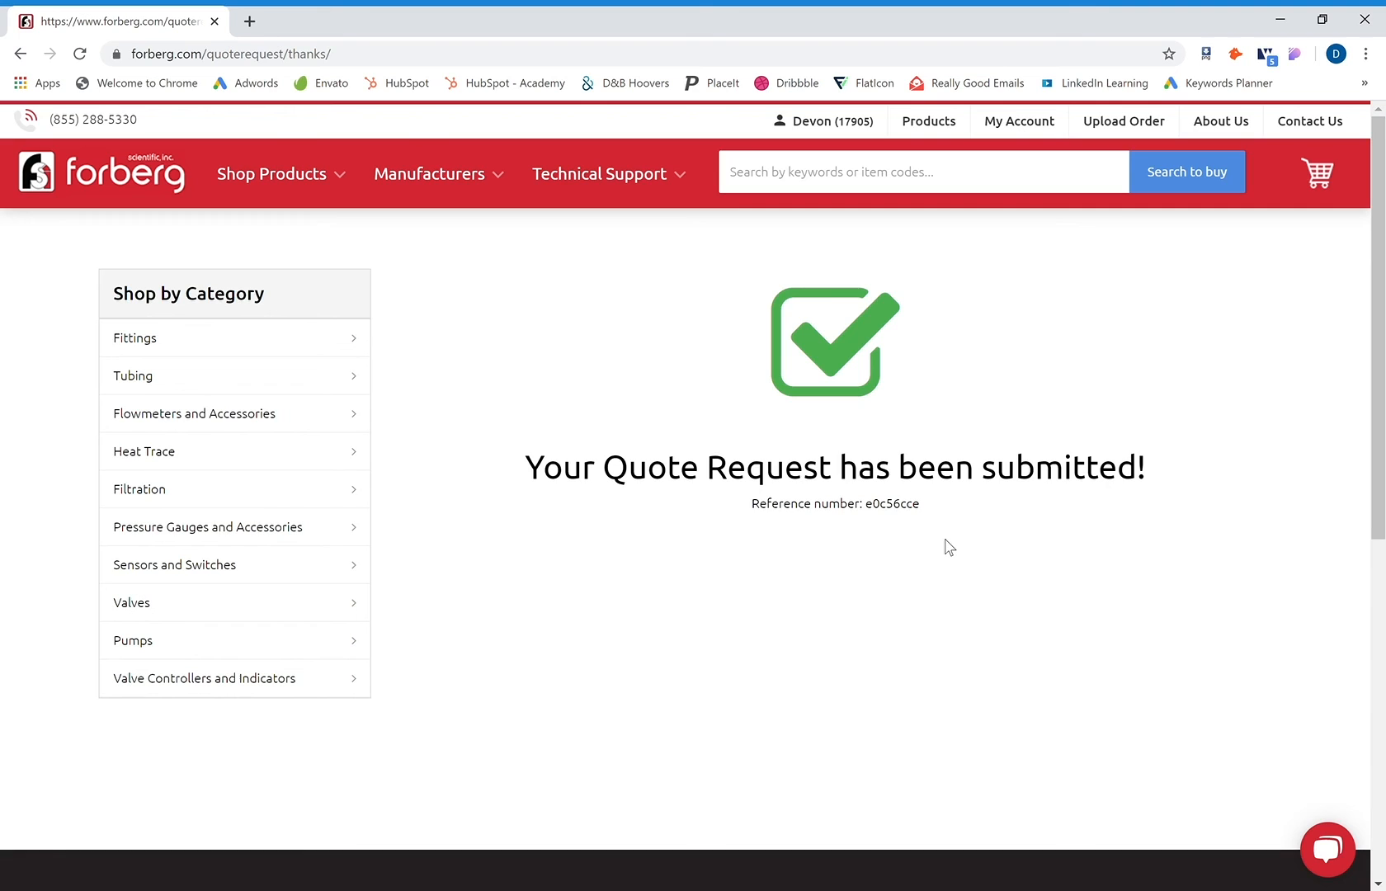
{"action": "mouse_move", "coordinate": [827, 121]}
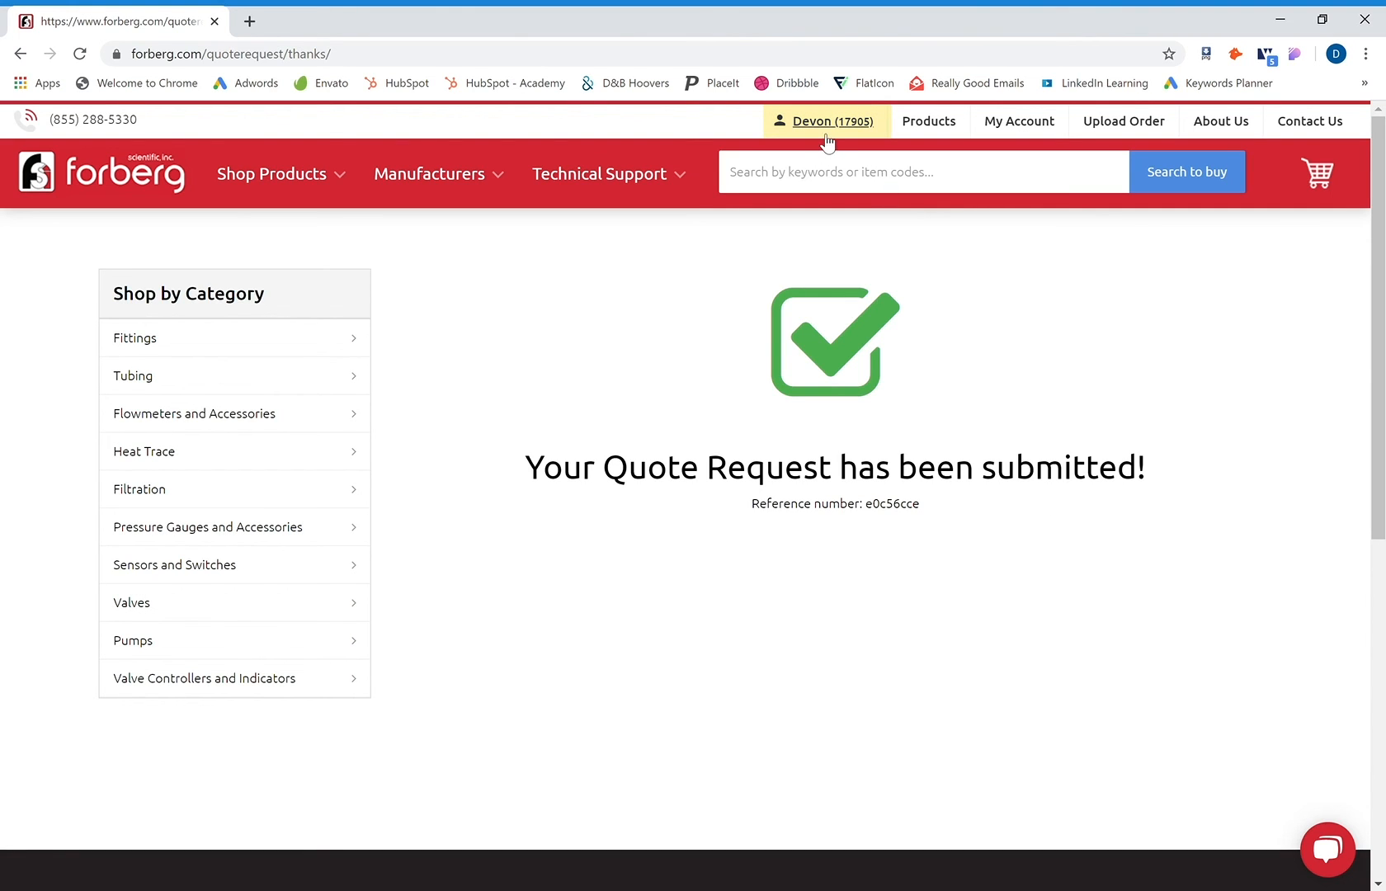
{"action": "left_click", "coordinate": [826, 122]}
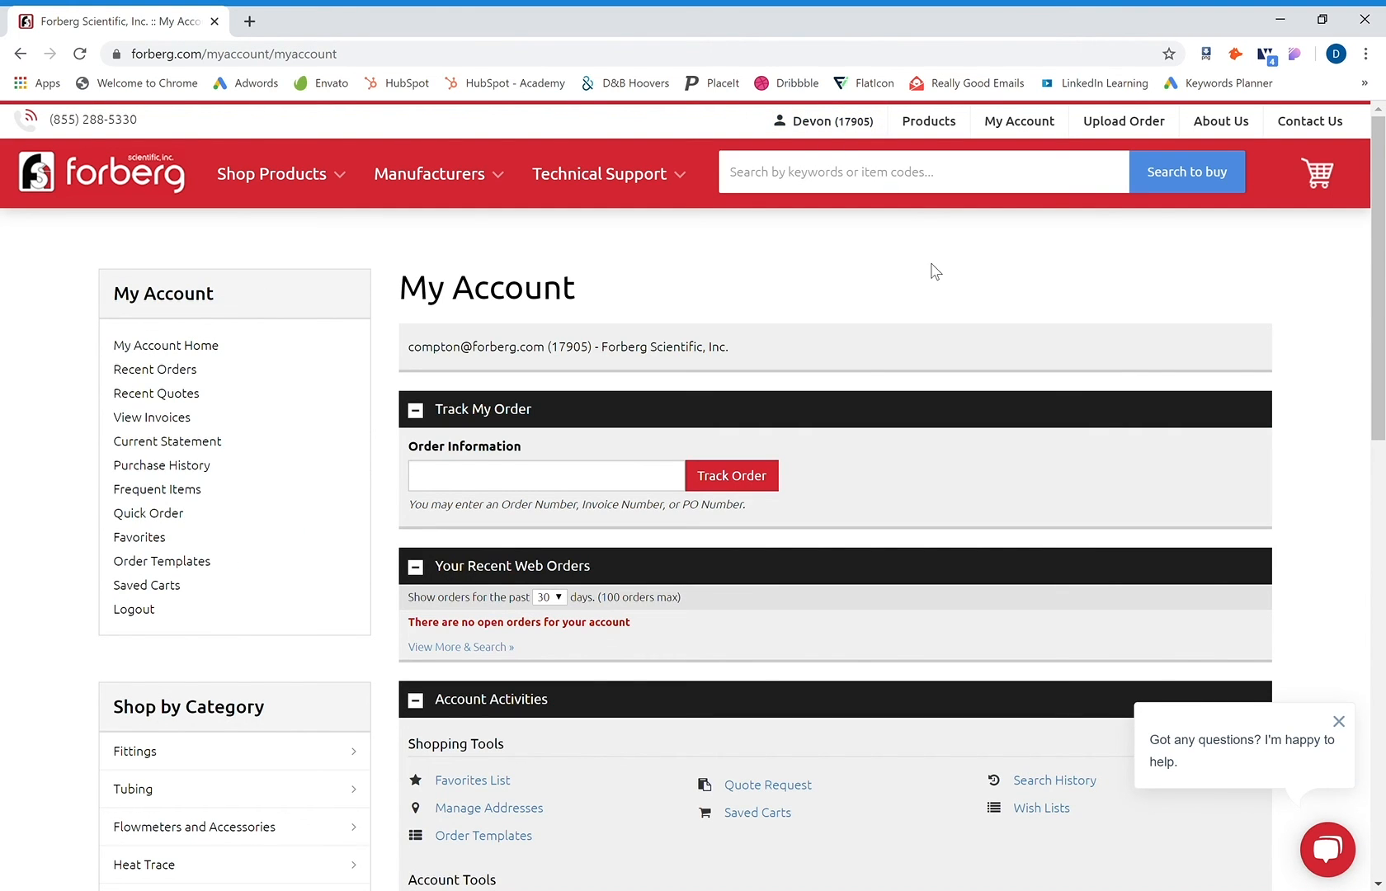
{"action": "mouse_move", "coordinate": [861, 263]}
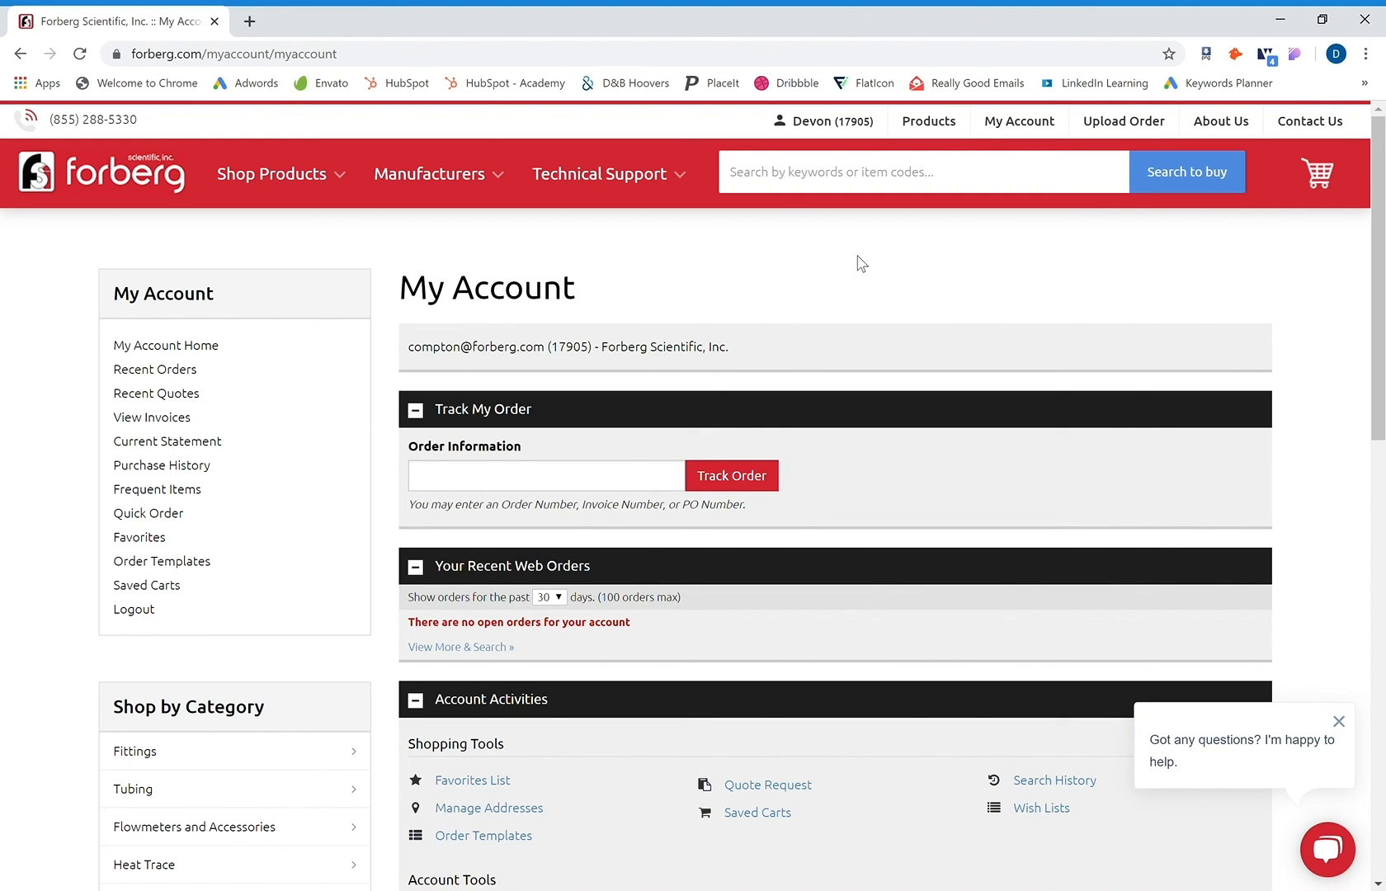